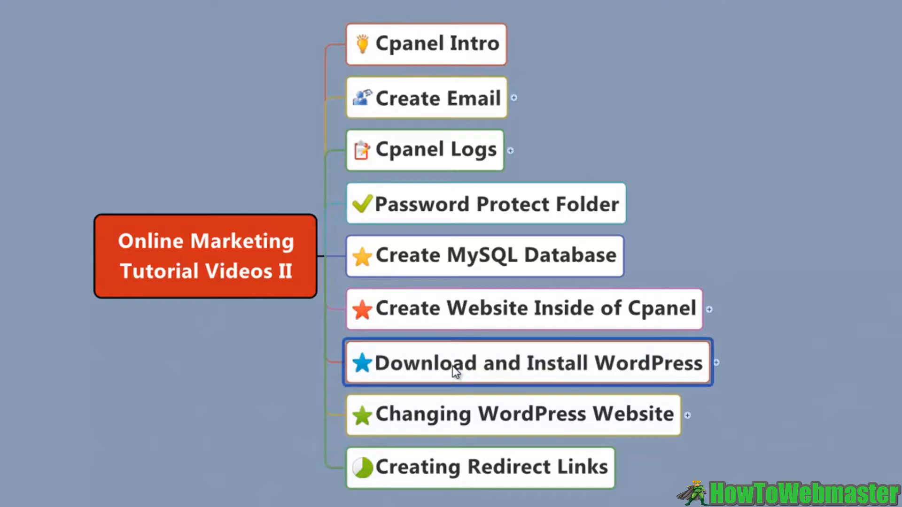
mouse_move(678, 371)
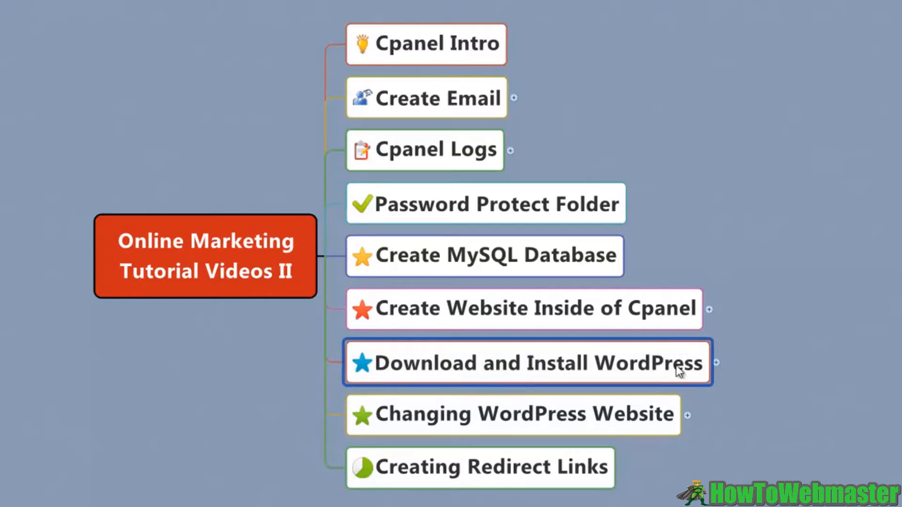
mouse_move(701, 376)
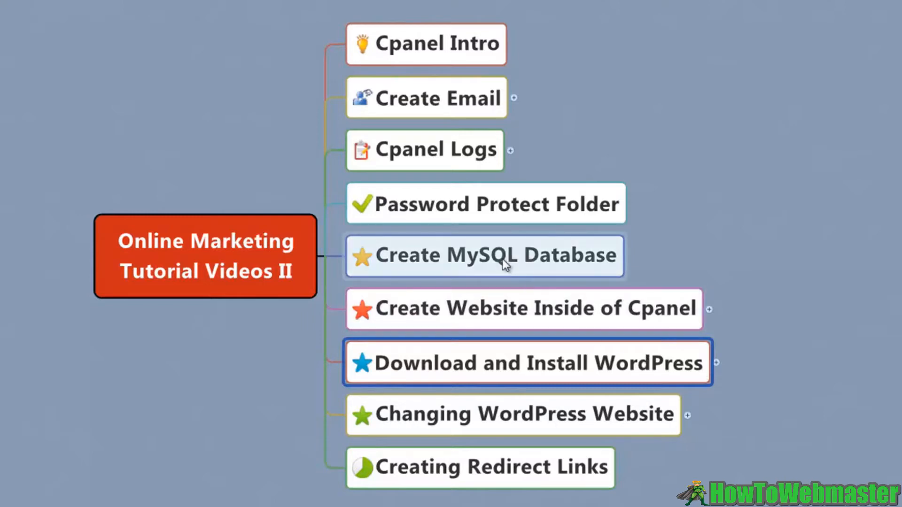
Download the WordPress 4.2.2 zip from wordpress.org and choose Save File
click(485, 255)
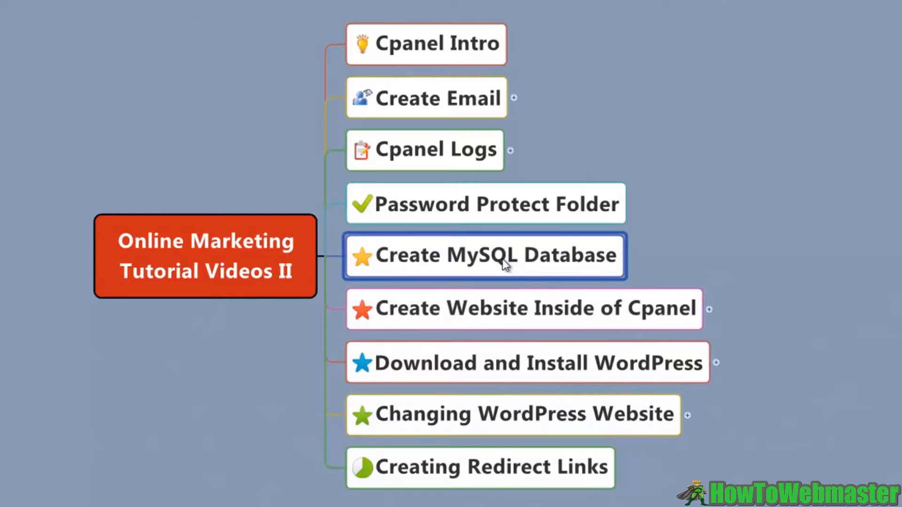
mouse_move(505, 282)
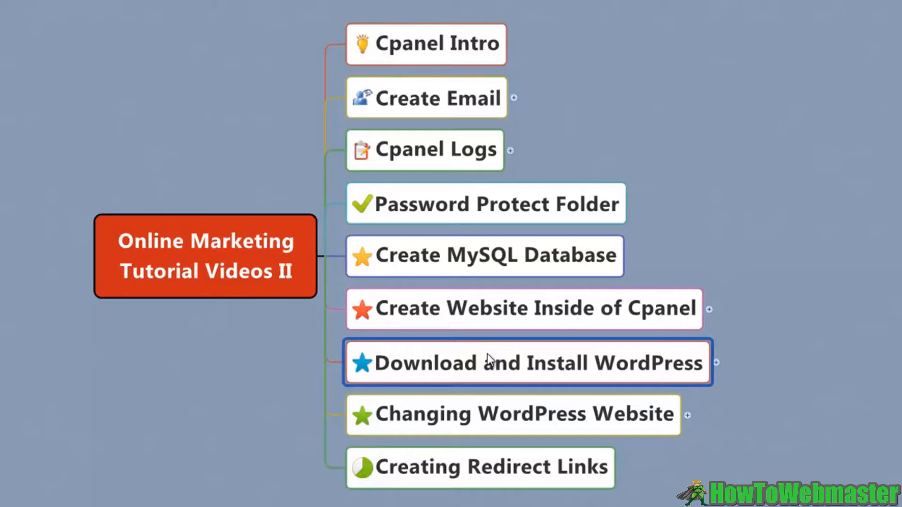
mouse_move(762, 373)
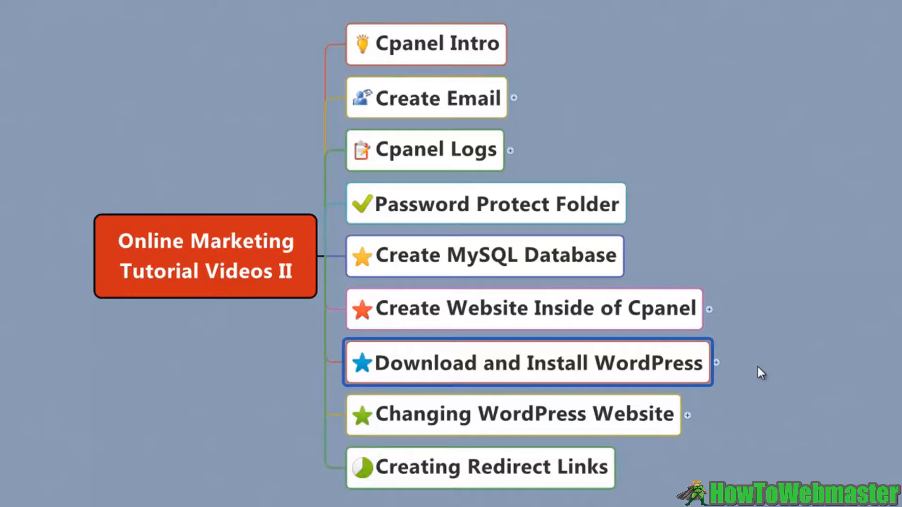
mouse_move(759, 373)
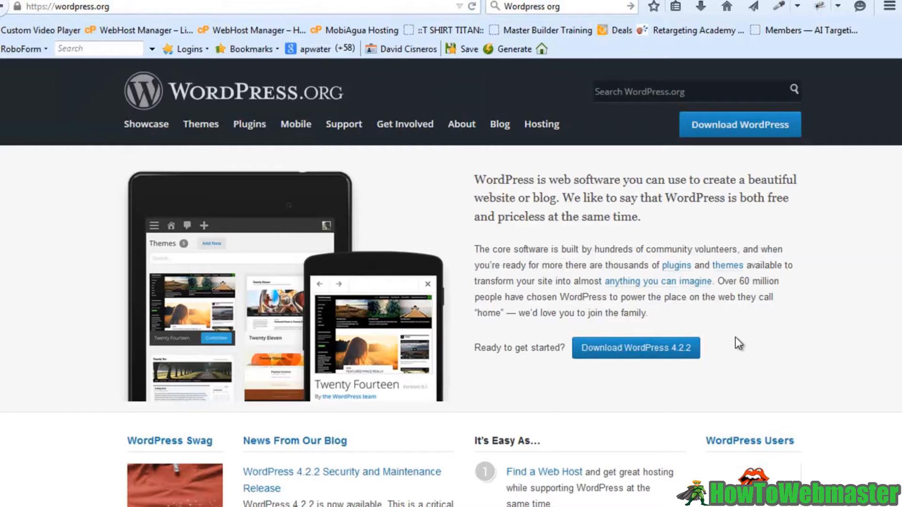
mouse_move(523, 219)
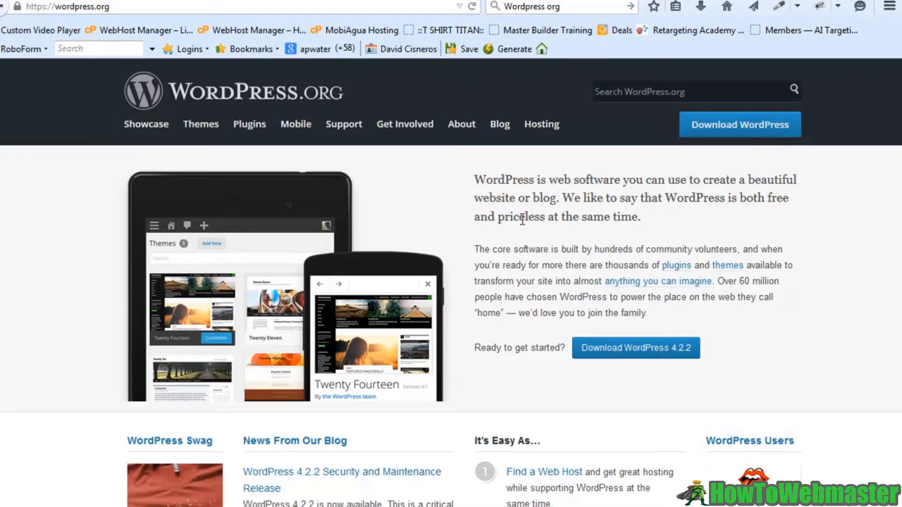
click(634, 348)
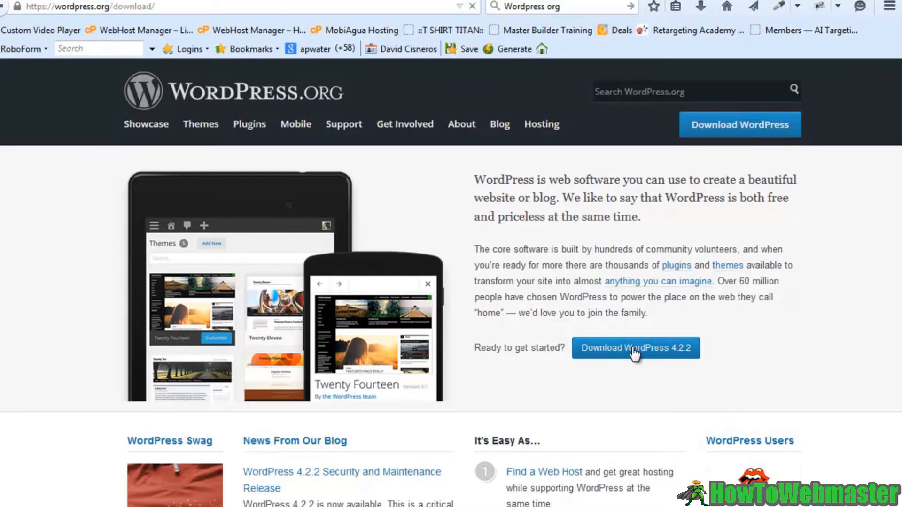
click(635, 348)
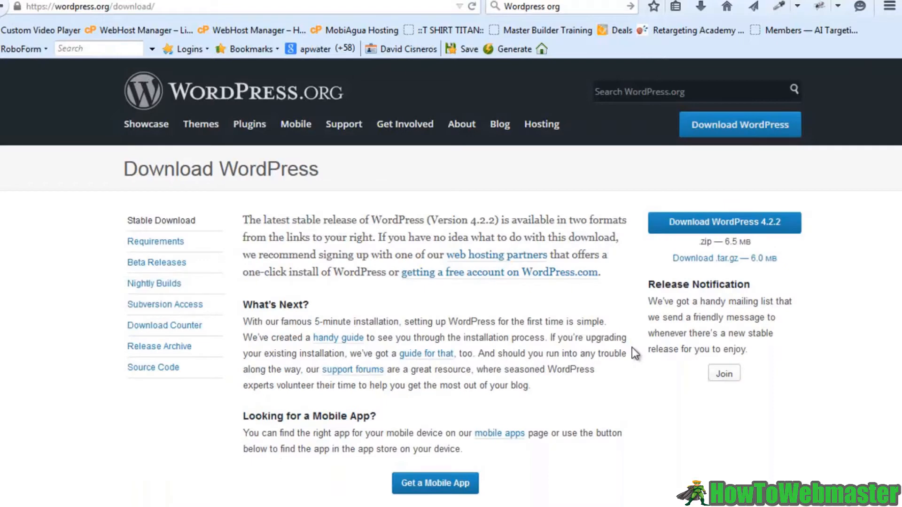
mouse_move(815, 259)
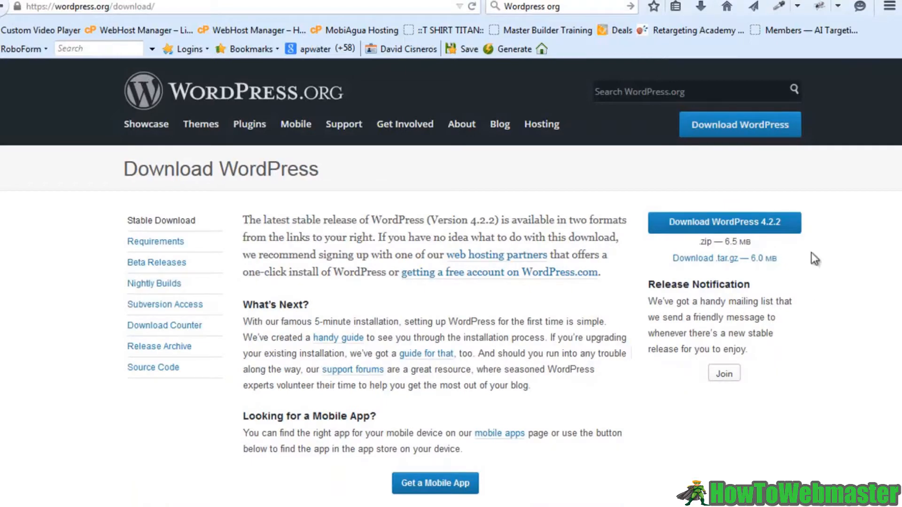
mouse_move(776, 230)
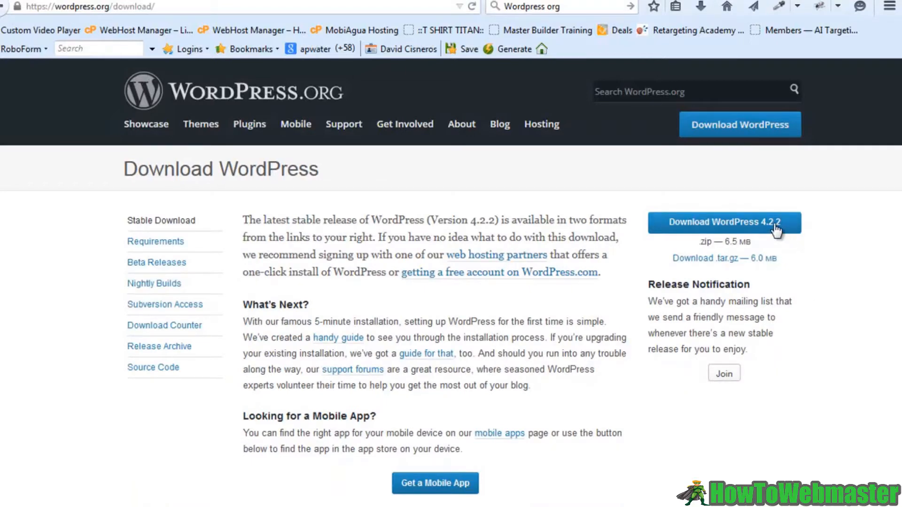
click(724, 221)
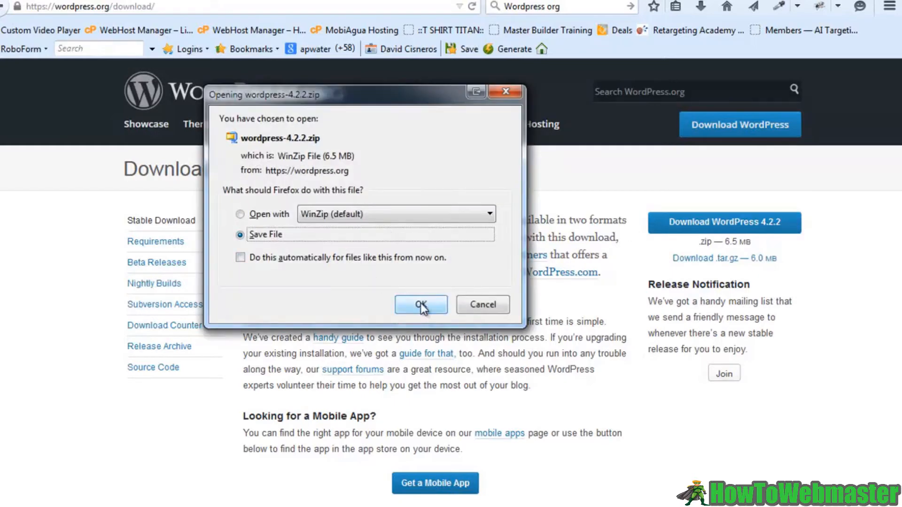
click(421, 305)
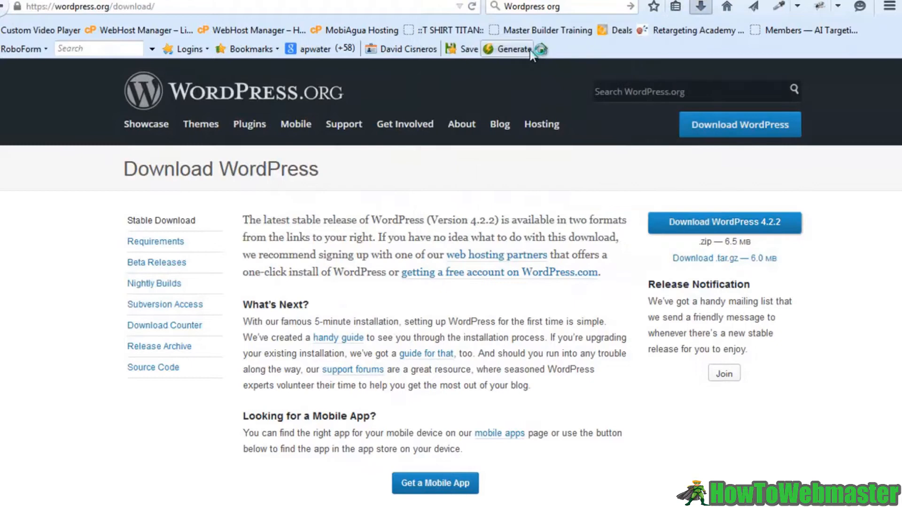
mouse_move(546, 30)
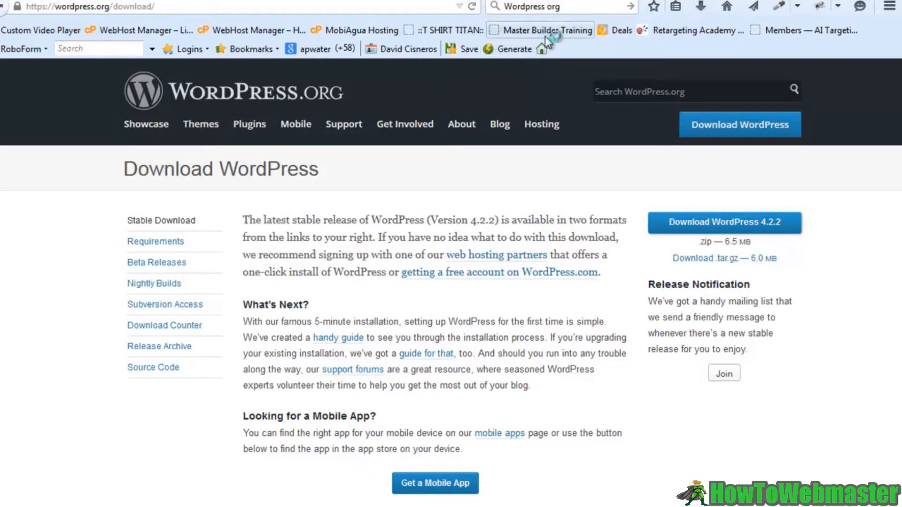
mouse_move(615, 178)
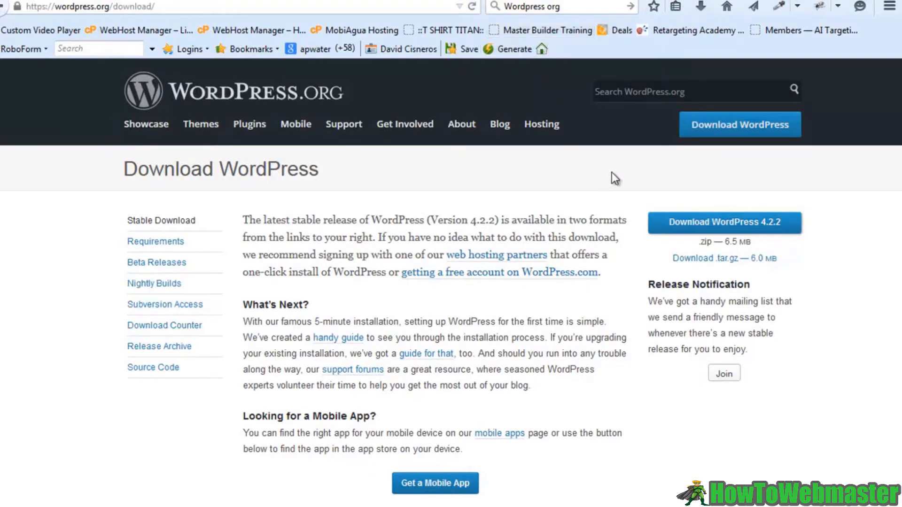
mouse_move(650, 175)
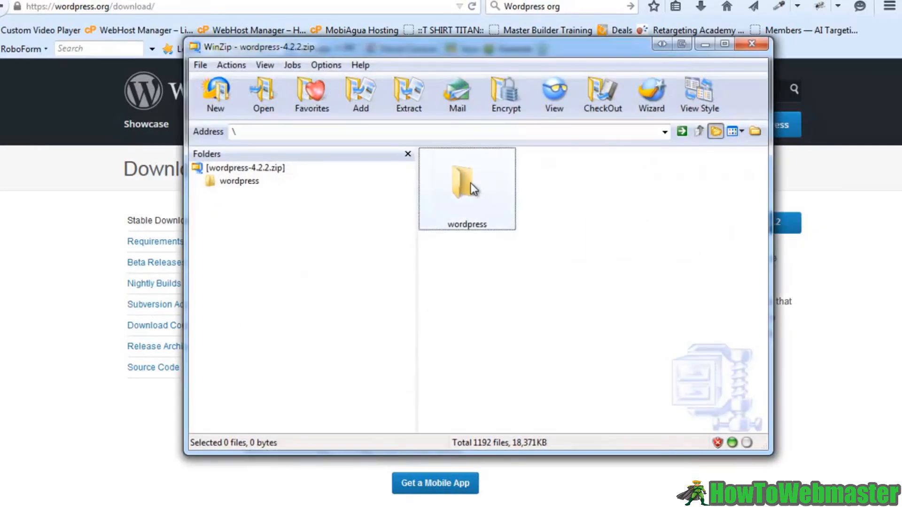
Select the wordpress folder inside wordpress-4.2.2.zip in WinZip
click(467, 189)
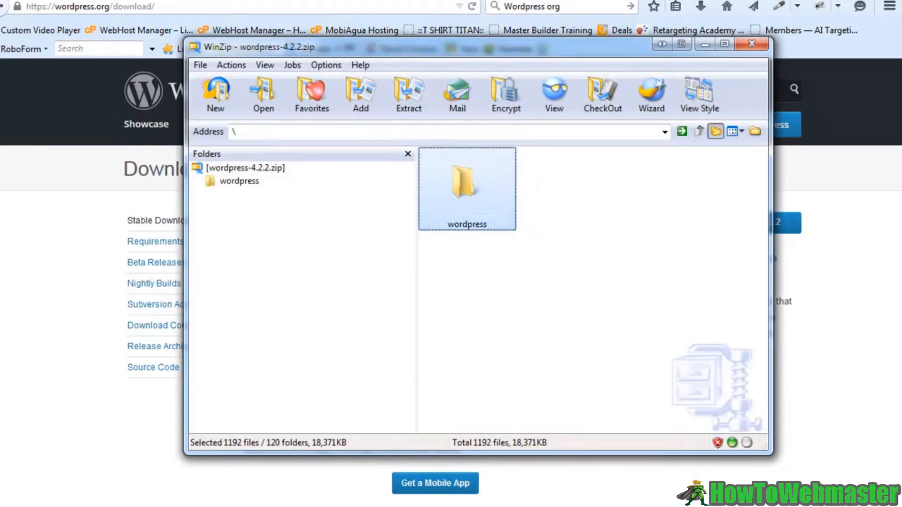
click(407, 95)
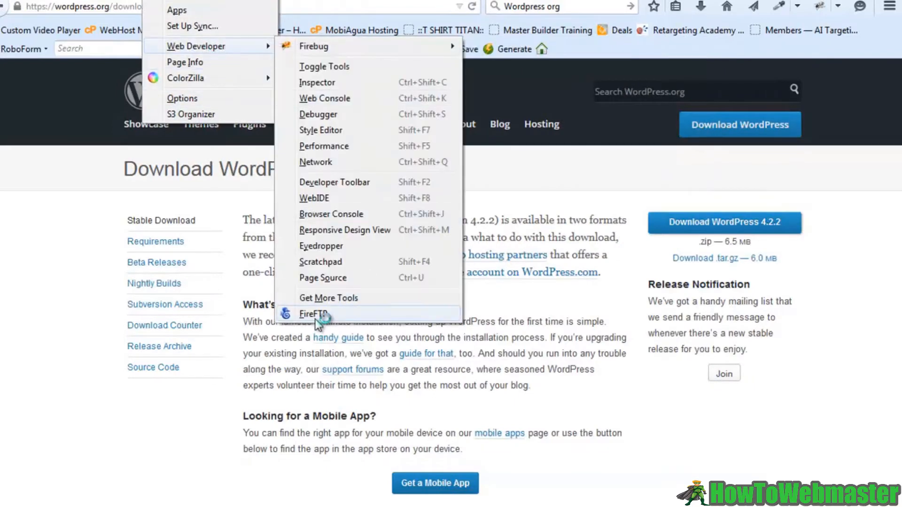
Launch FireFTP, connect to the saved hosting account and enter the remote public_html folder
click(313, 314)
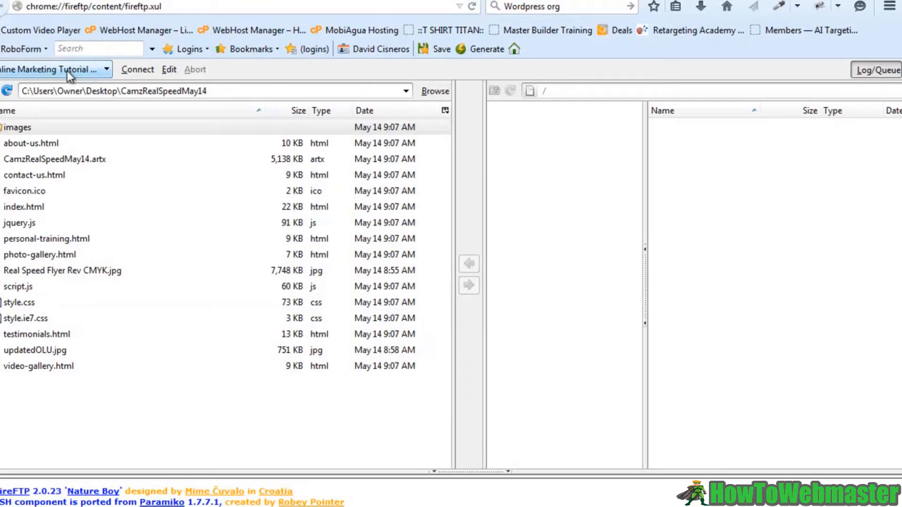
click(137, 68)
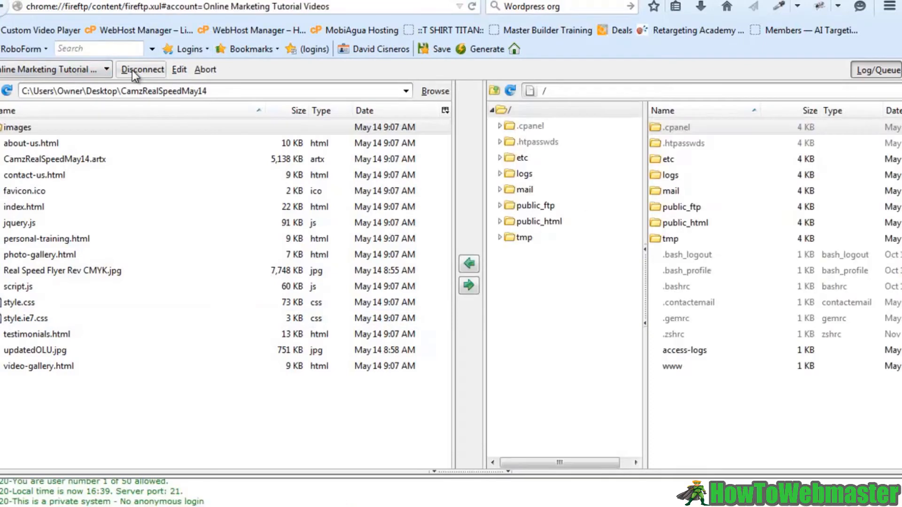
click(685, 223)
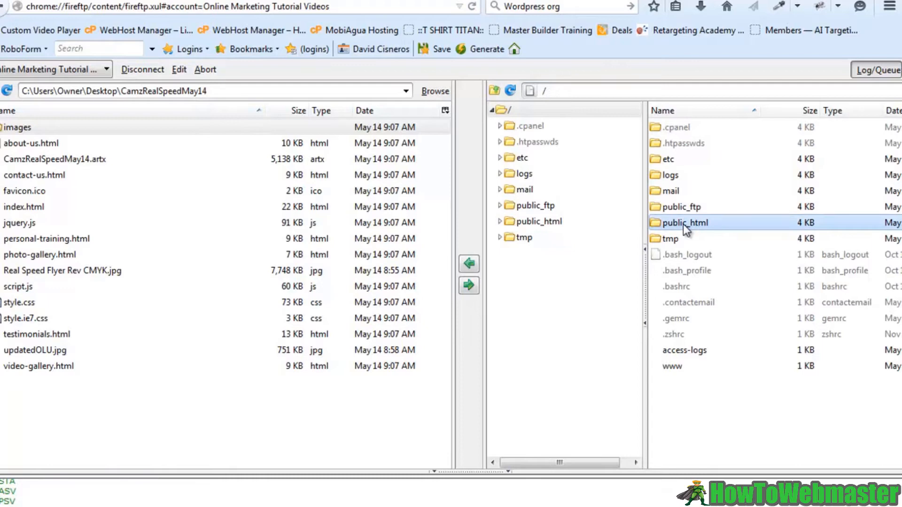
double_click(685, 223)
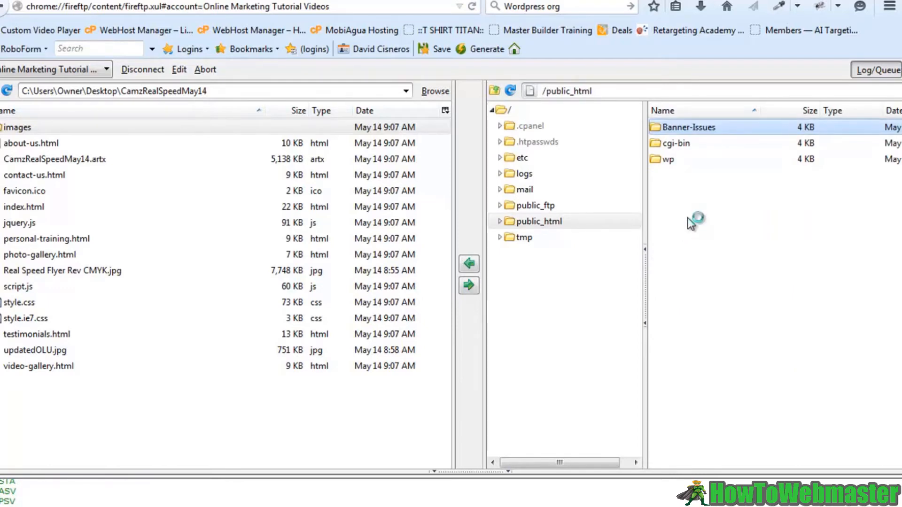
mouse_move(546, 54)
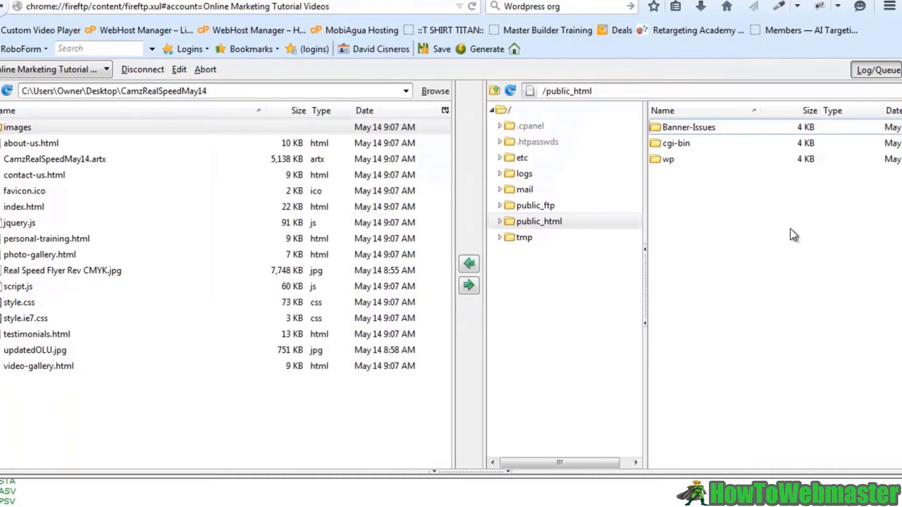
mouse_move(748, 214)
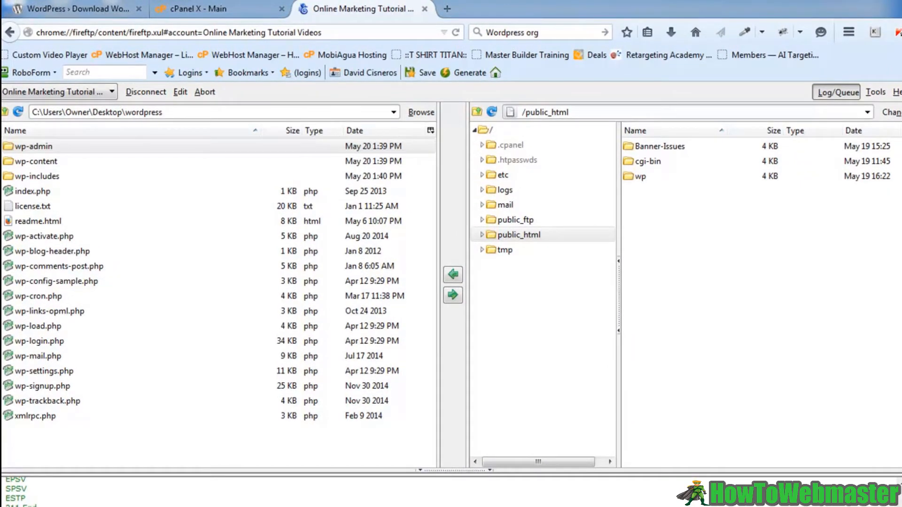
Select the local wordpress folder contents and upload them to /public_html
click(31, 146)
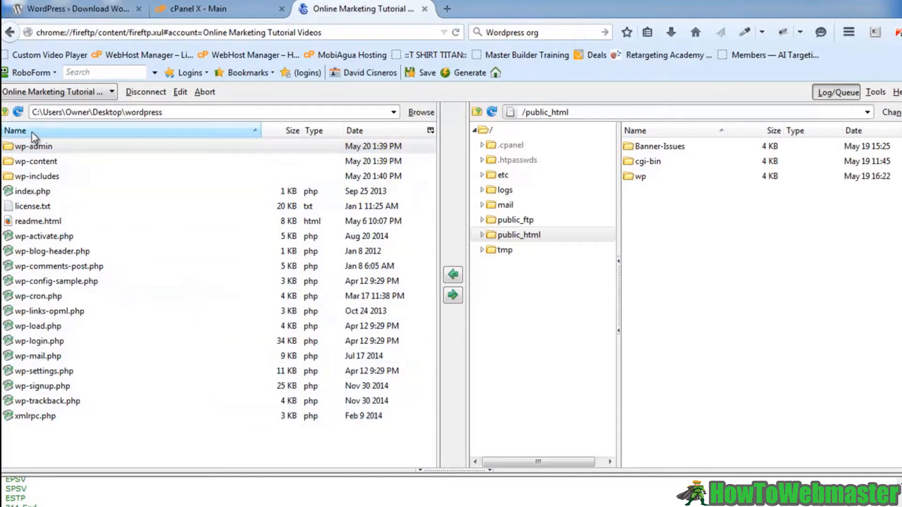
double_click(104, 112)
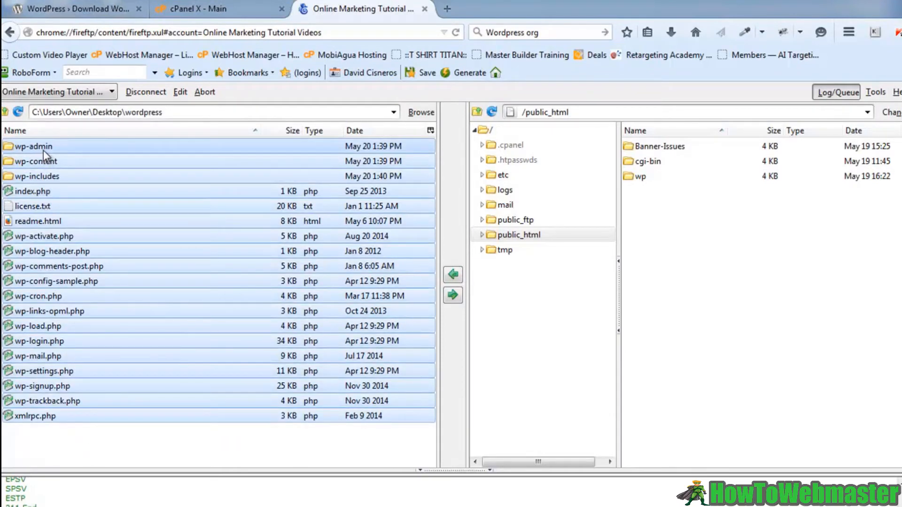
mouse_move(453, 295)
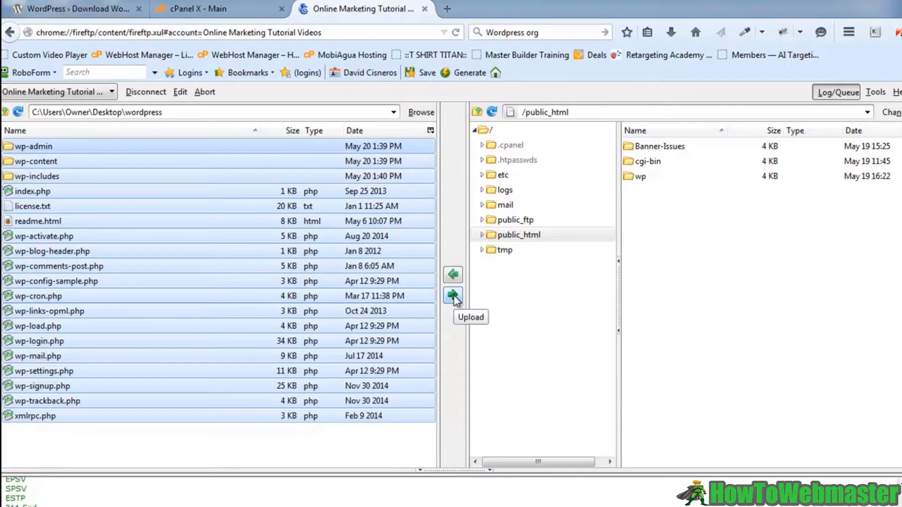
click(452, 296)
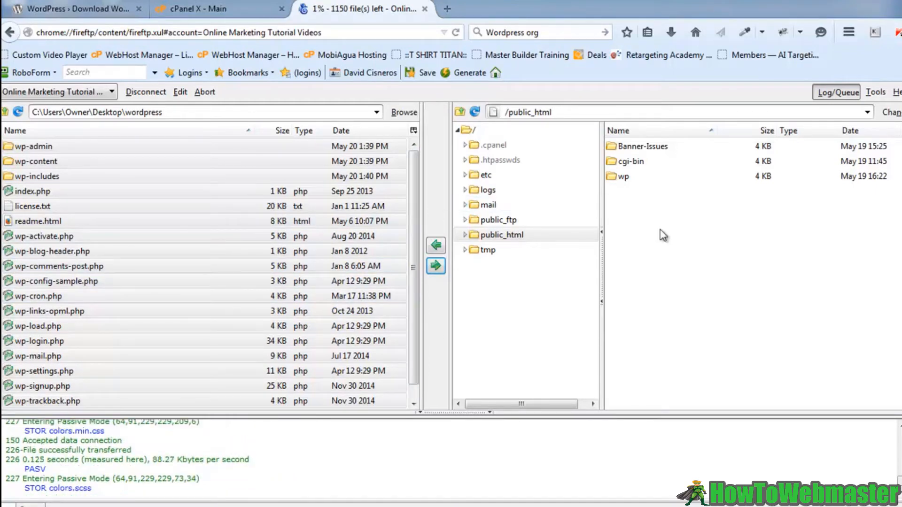
mouse_move(726, 286)
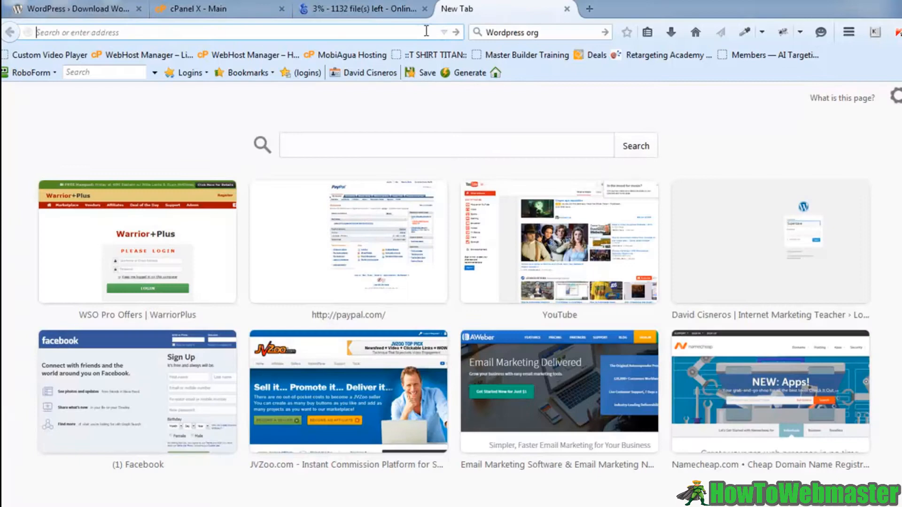
Open offlinesoftwaregiveaway.com in a new tab to show its directory index
text(offlinesoftwaregiveaway.com)
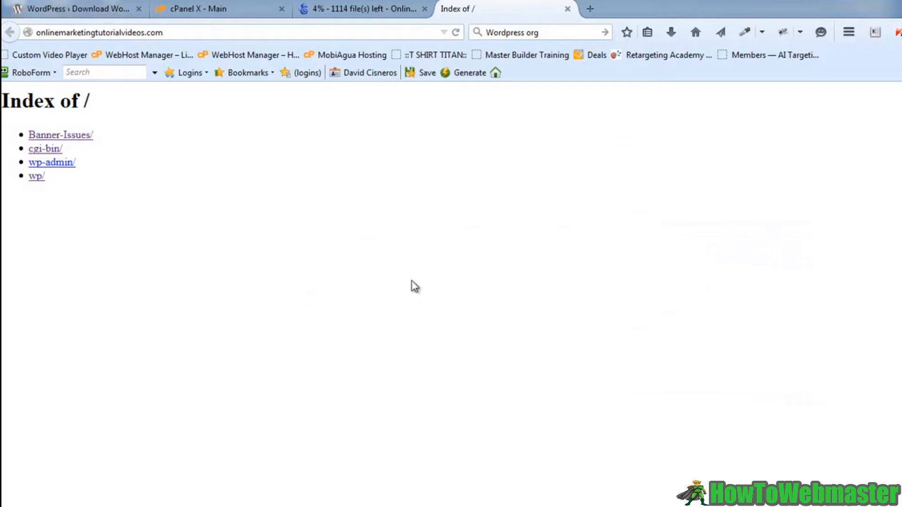
mouse_move(406, 126)
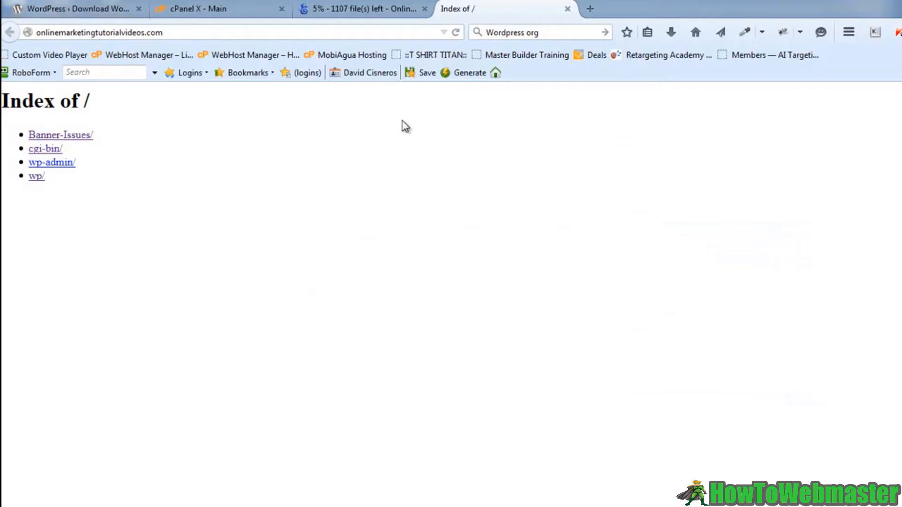
click(363, 8)
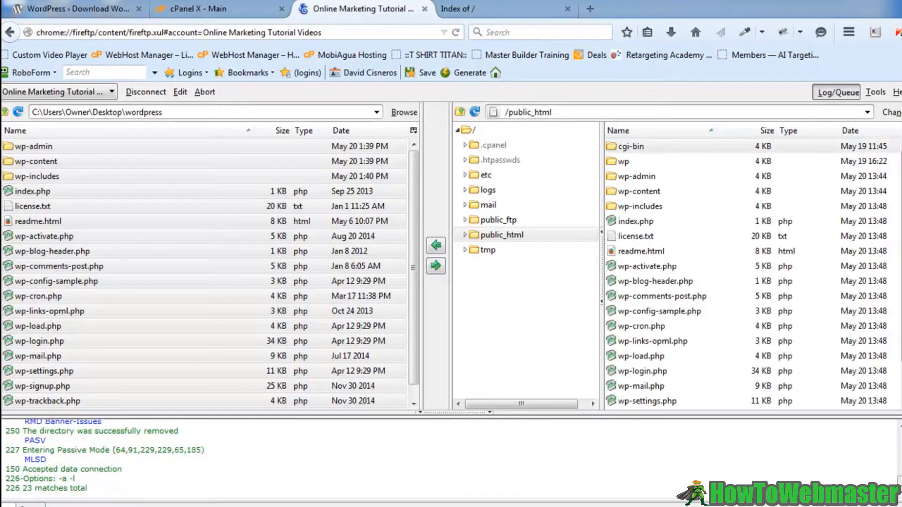
mouse_move(591, 273)
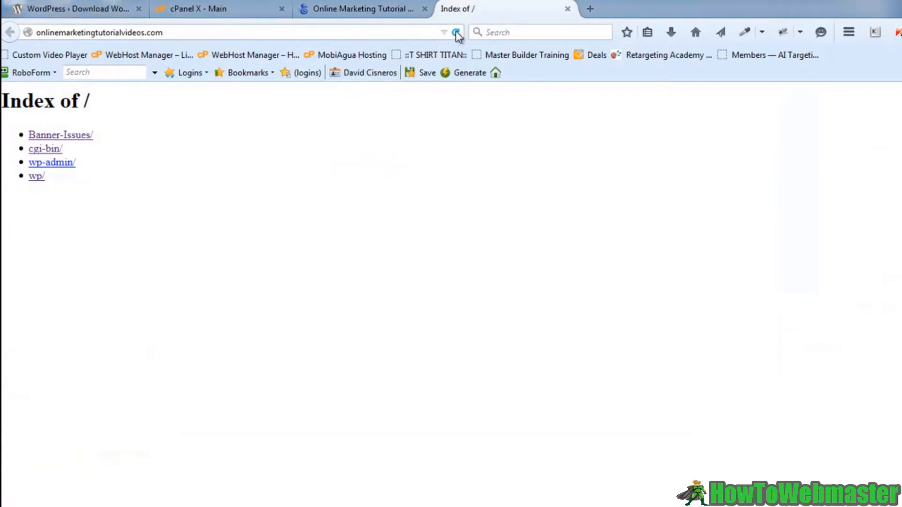
Reload the site full screen into the WordPress installer and continue with English (United States)
click(51, 163)
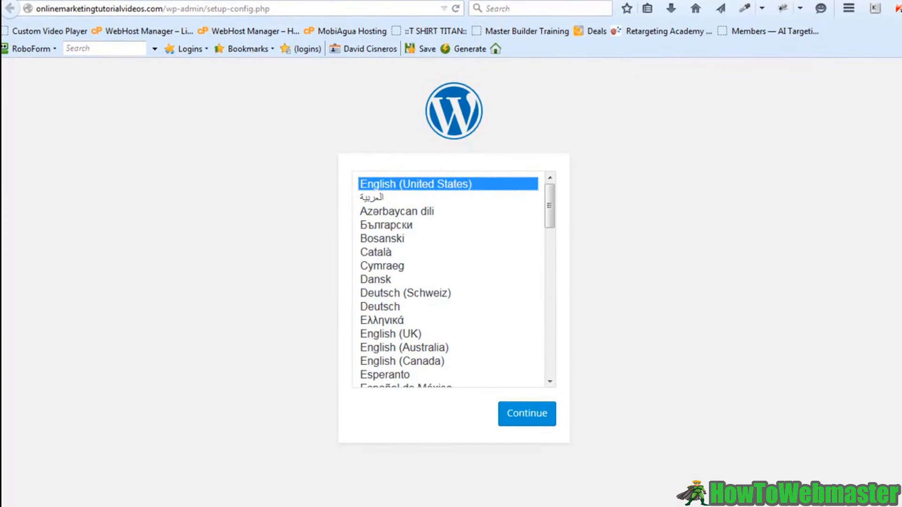
key(F11)
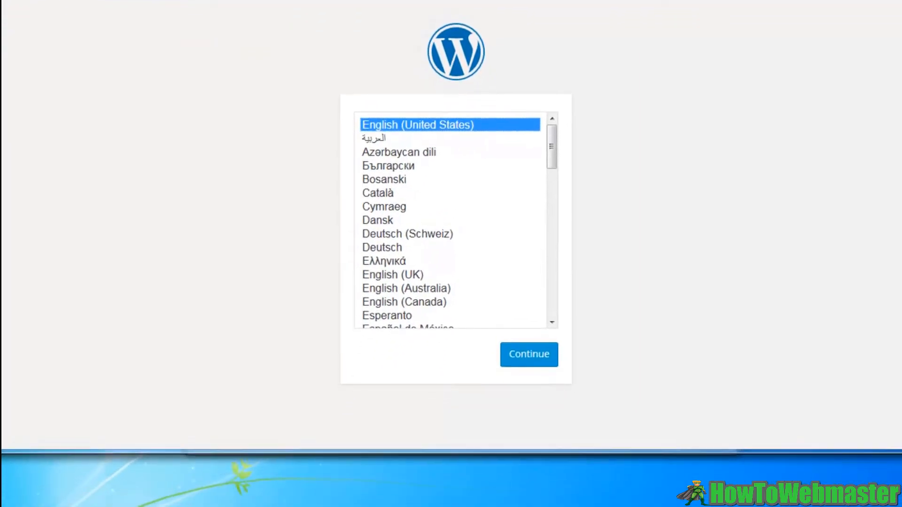
mouse_move(689, 241)
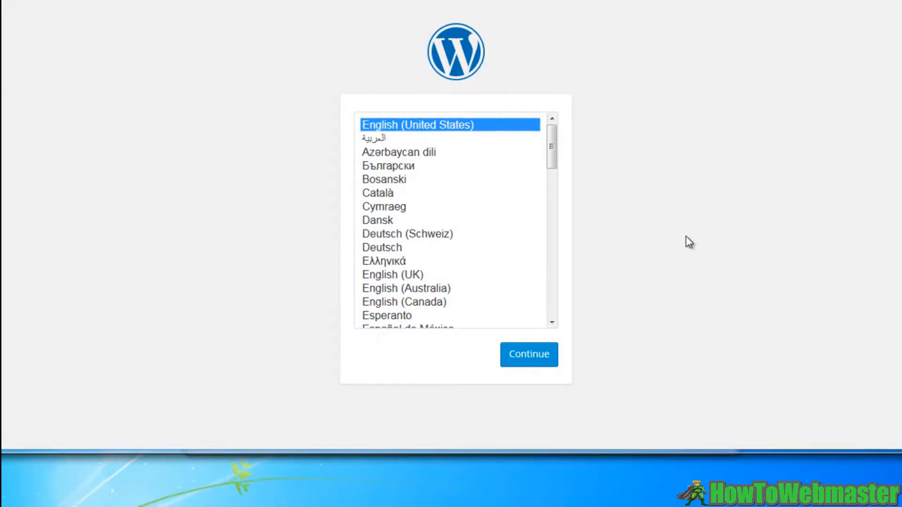
mouse_move(590, 370)
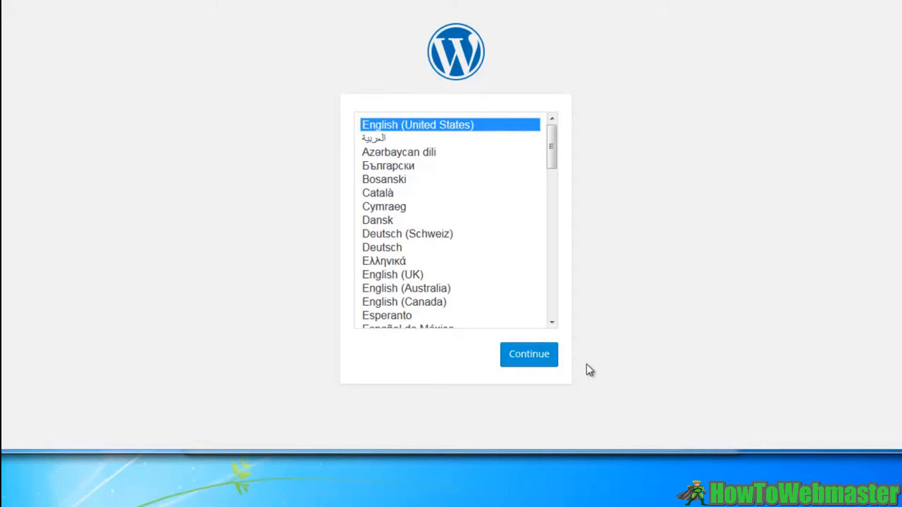
click(527, 355)
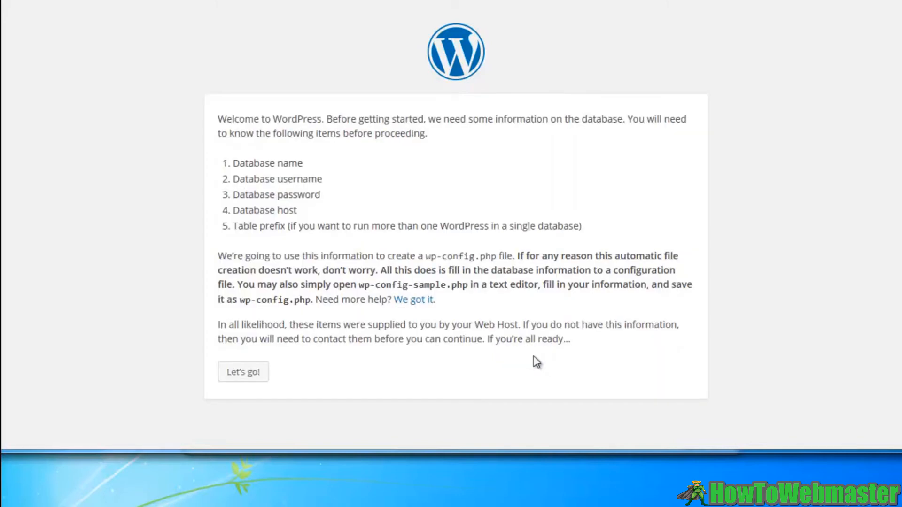
mouse_move(224, 170)
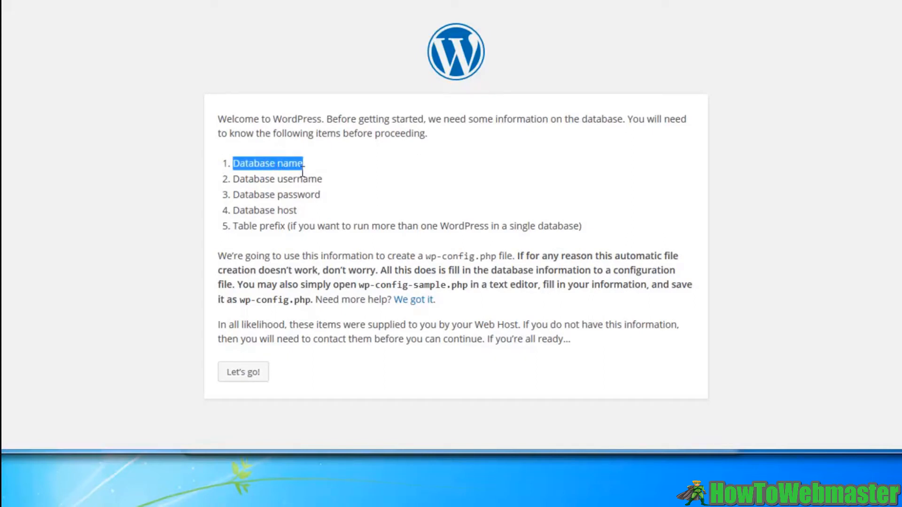
Review the database name, password and table prefix requirements, then proceed with Let's go!
double_click(277, 178)
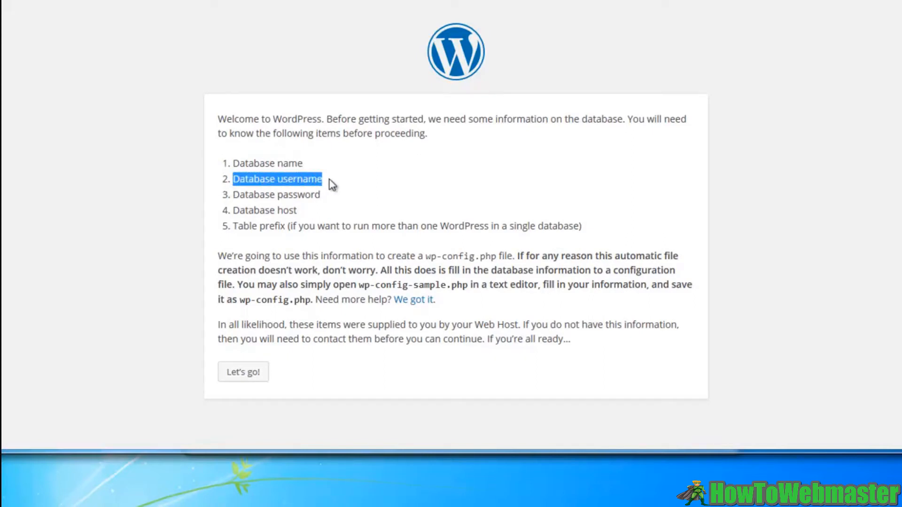
mouse_move(265, 198)
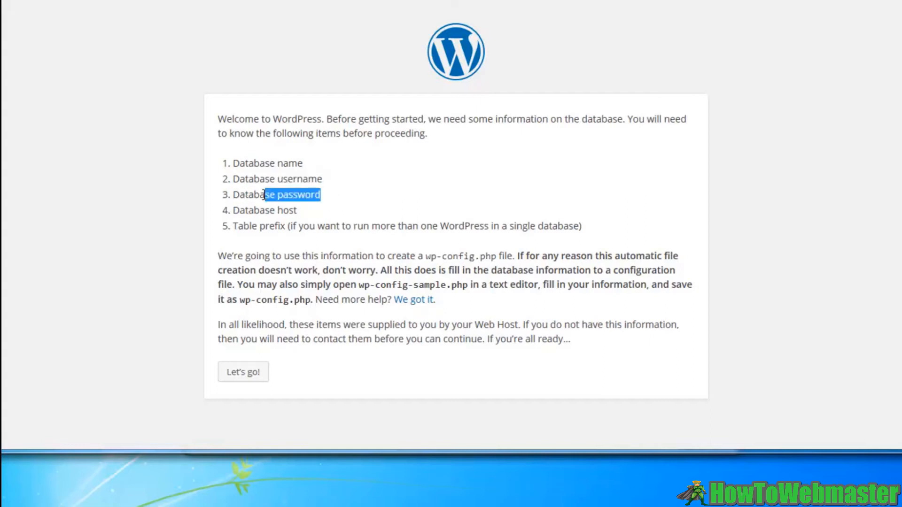
double_click(265, 209)
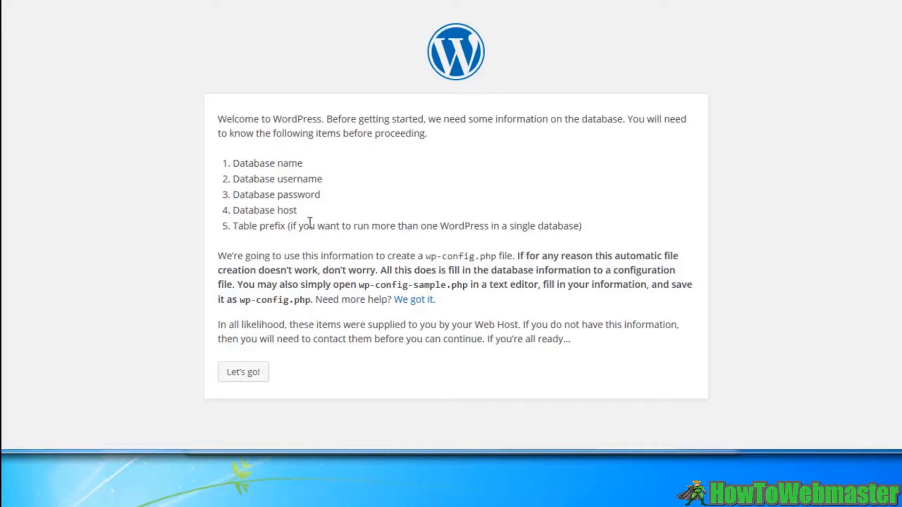
mouse_move(329, 244)
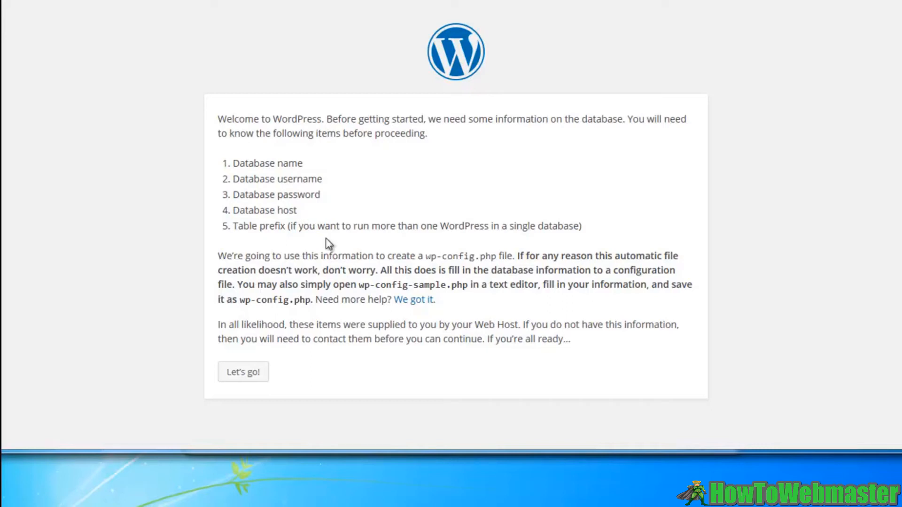
double_click(246, 226)
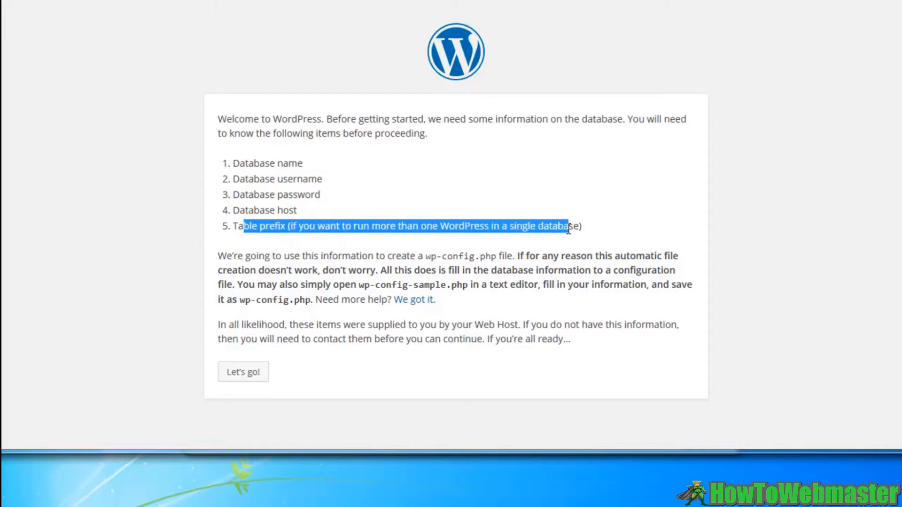
click(250, 227)
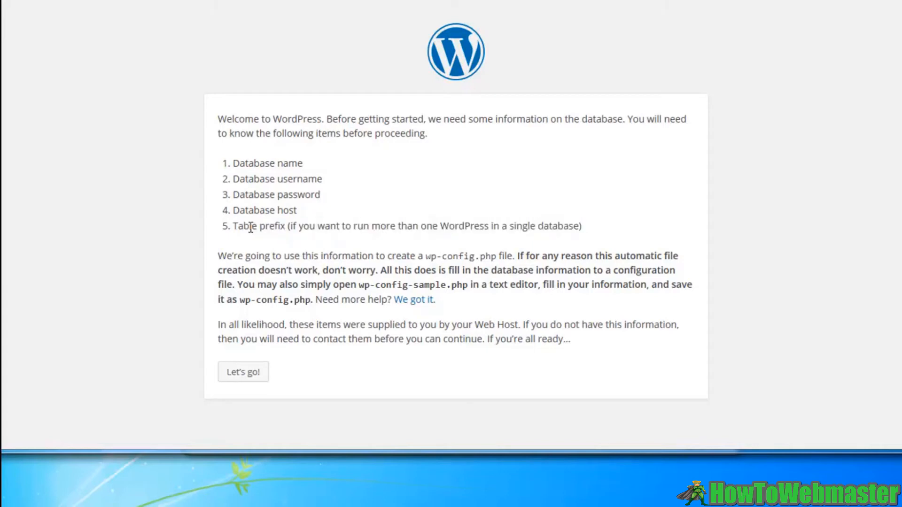
mouse_move(276, 368)
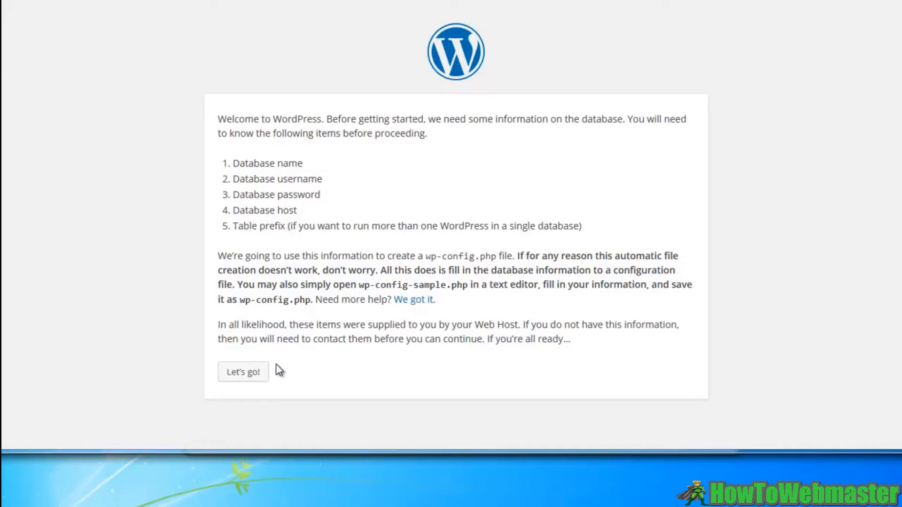
click(242, 372)
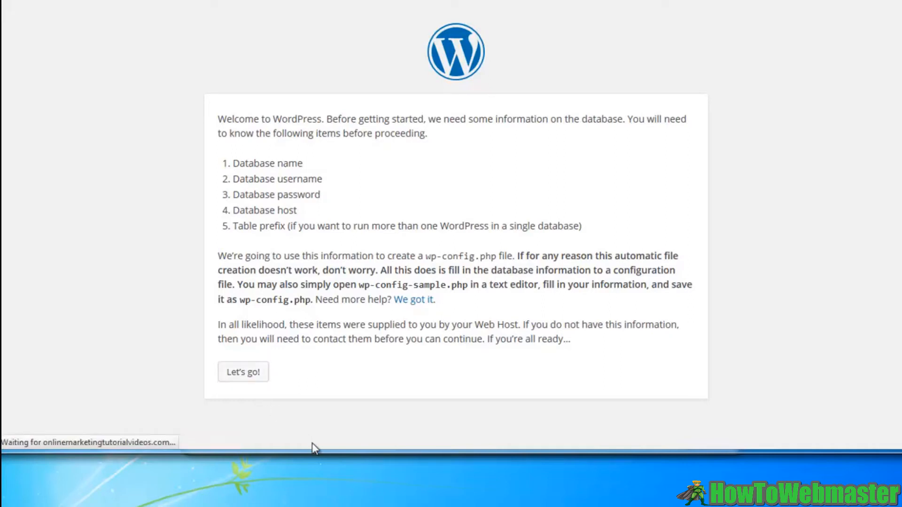
click(242, 372)
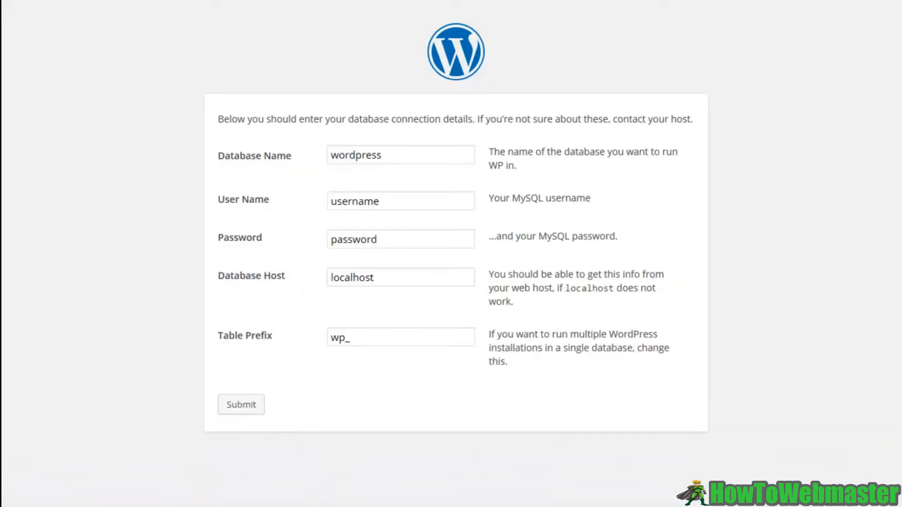
mouse_move(338, 121)
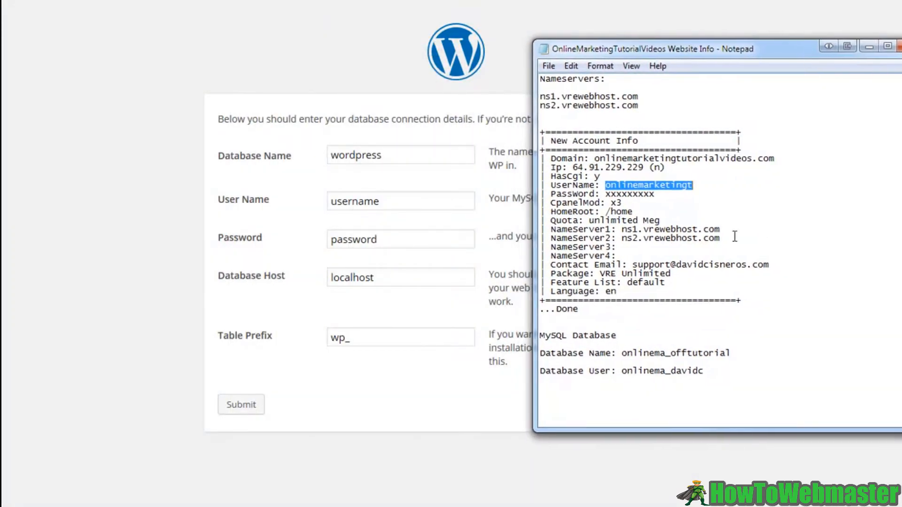
Copy onlinema_offtutorial from the account notes into the Database Name field
click(622, 229)
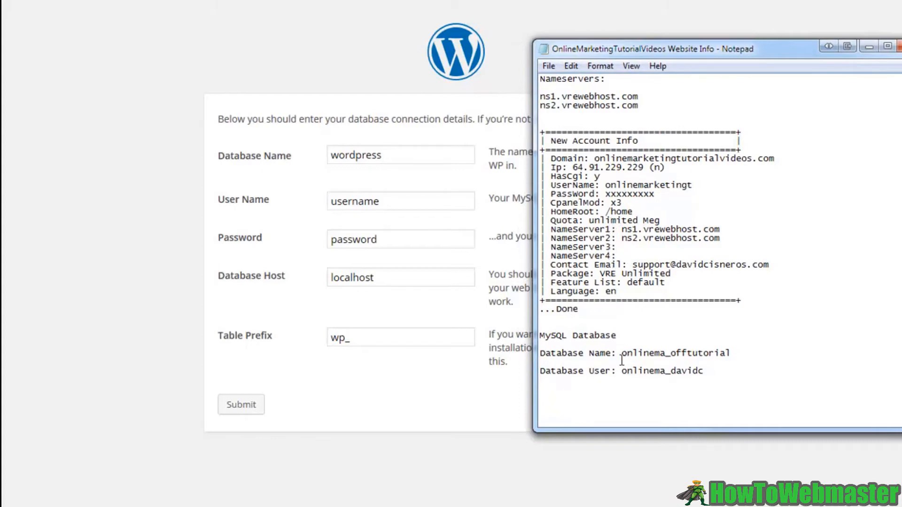
double_click(674, 353)
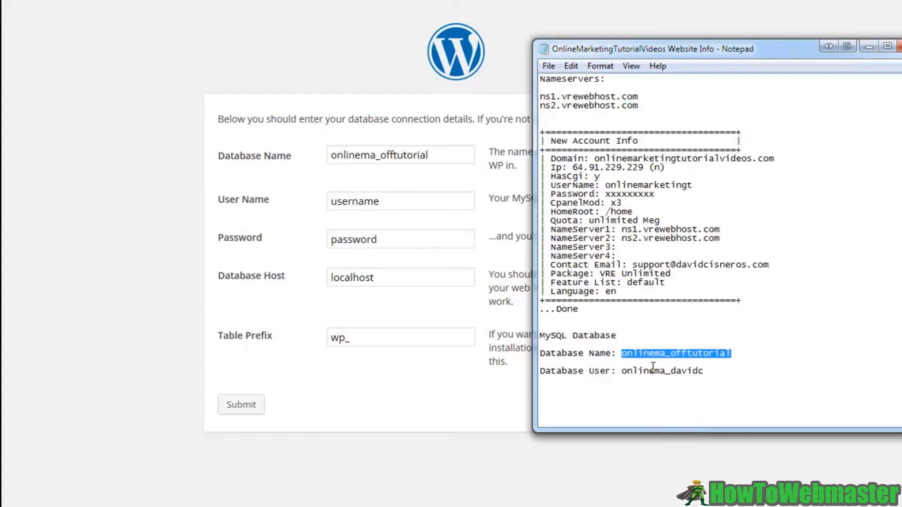
double_click(661, 371)
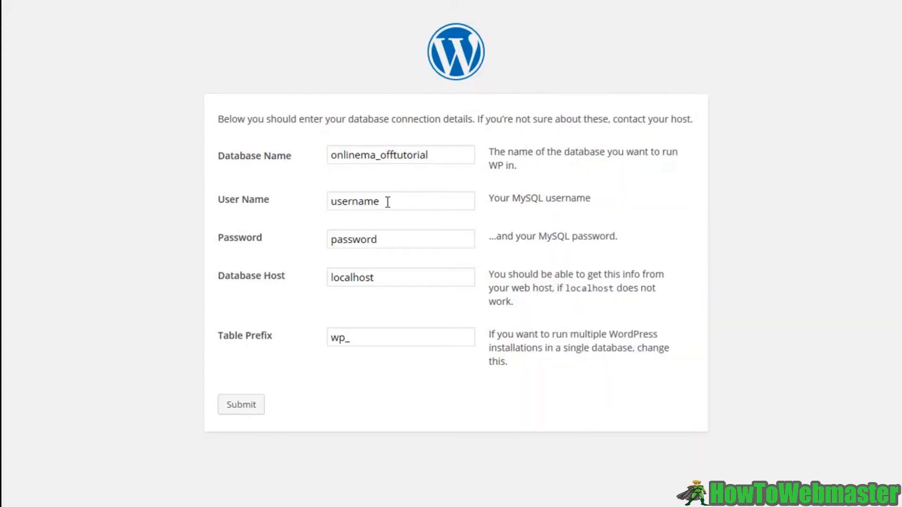
text(onlinema_davidc)
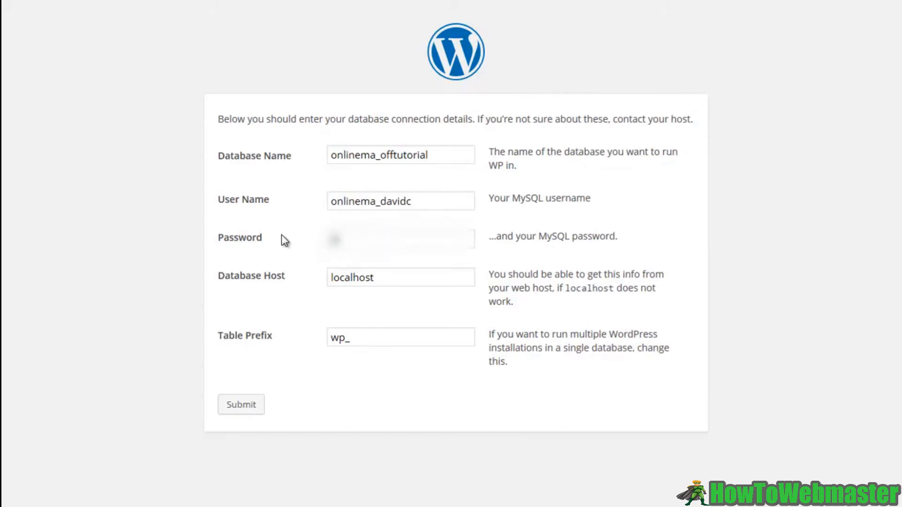
text(password)
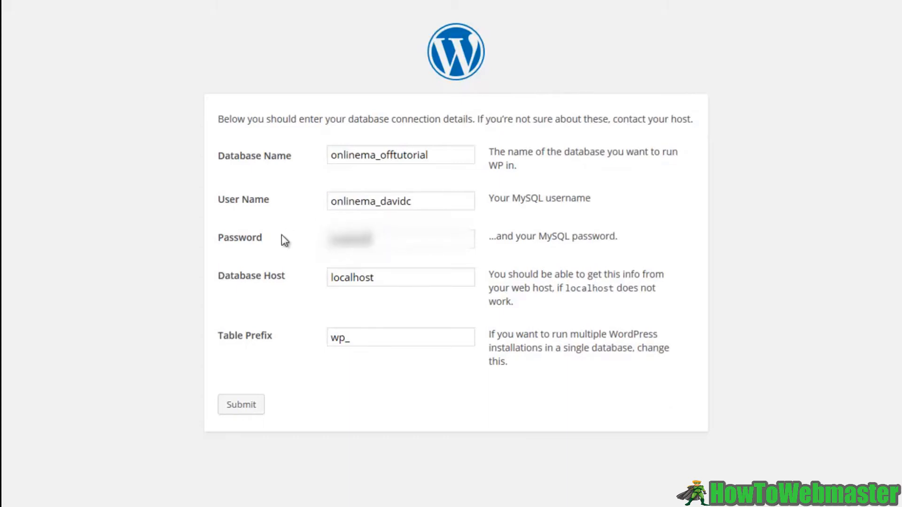
mouse_move(250, 279)
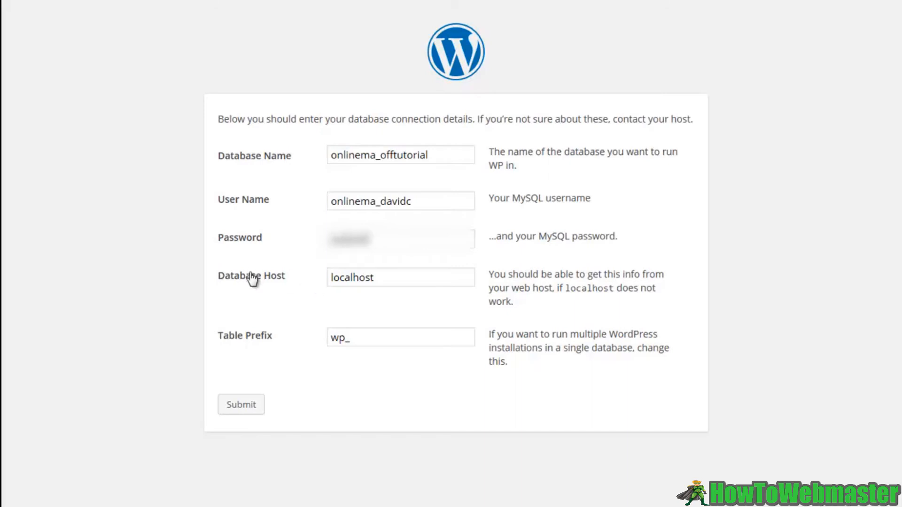
double_click(351, 277)
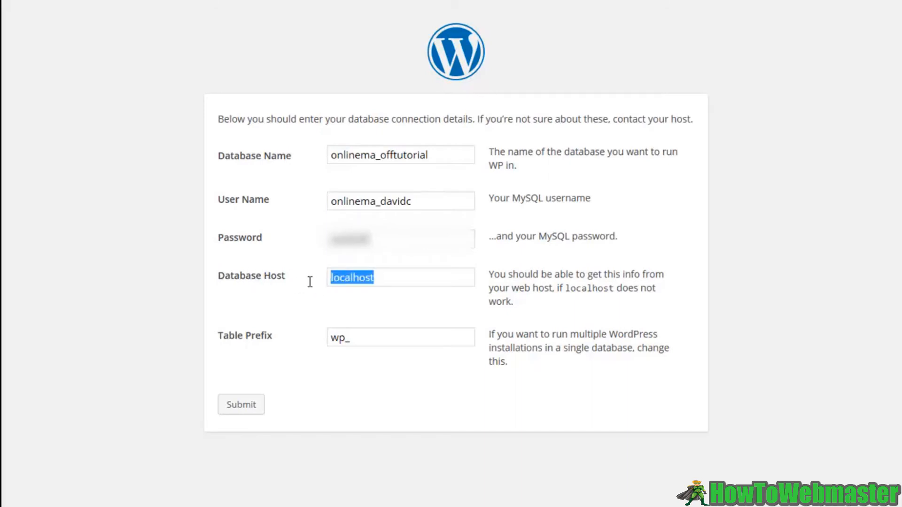
mouse_move(355, 353)
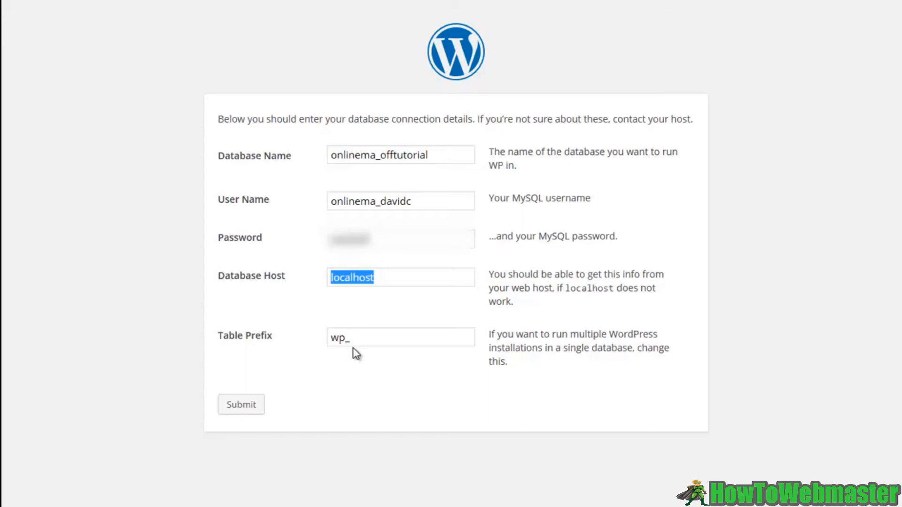
double_click(339, 338)
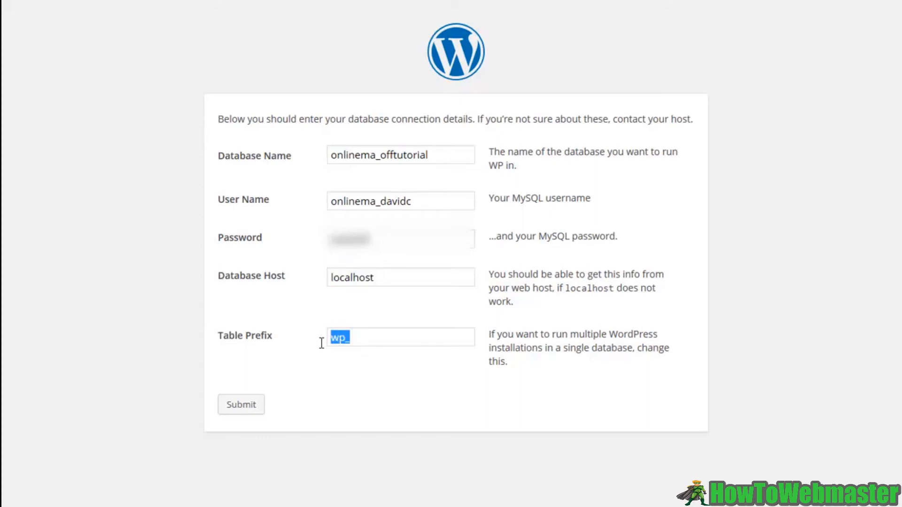
mouse_move(400, 369)
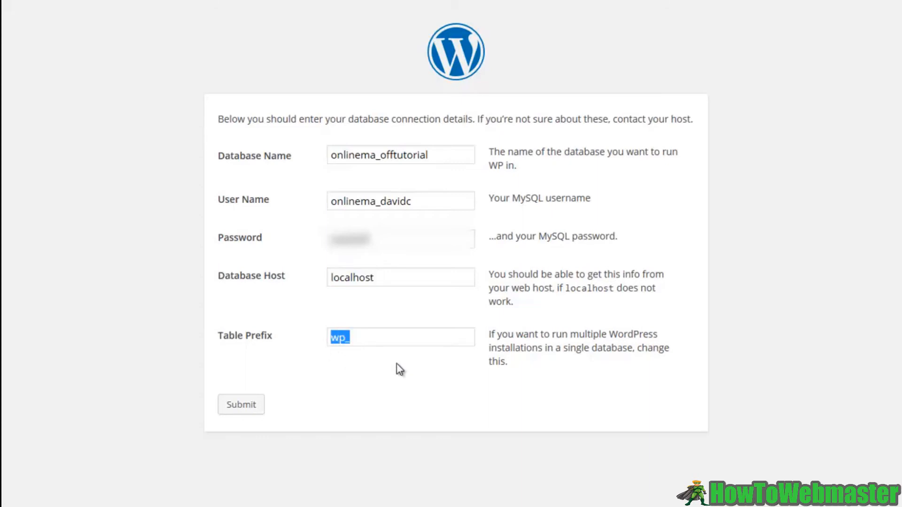
mouse_move(361, 338)
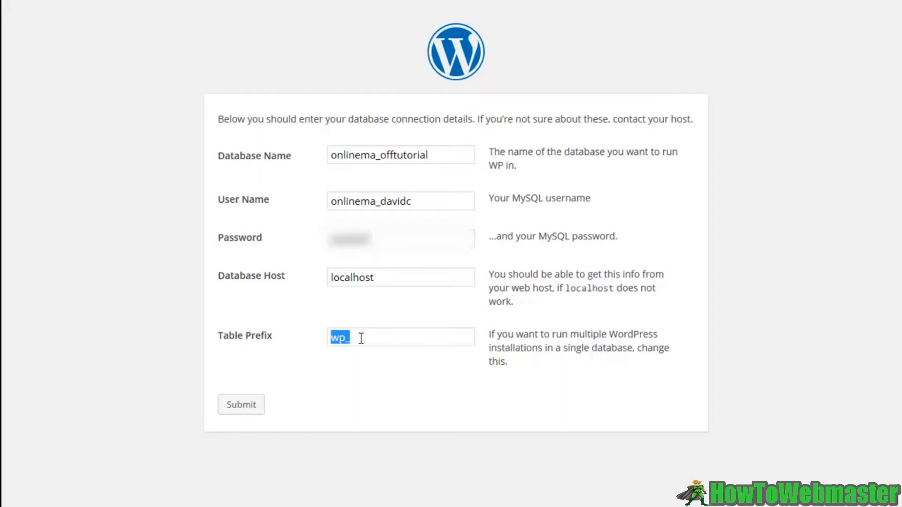
click(339, 338)
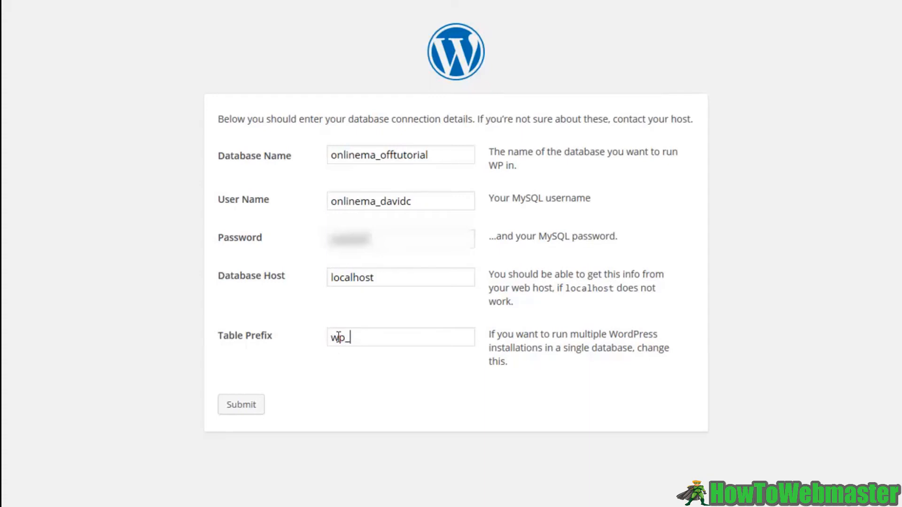
mouse_move(330, 369)
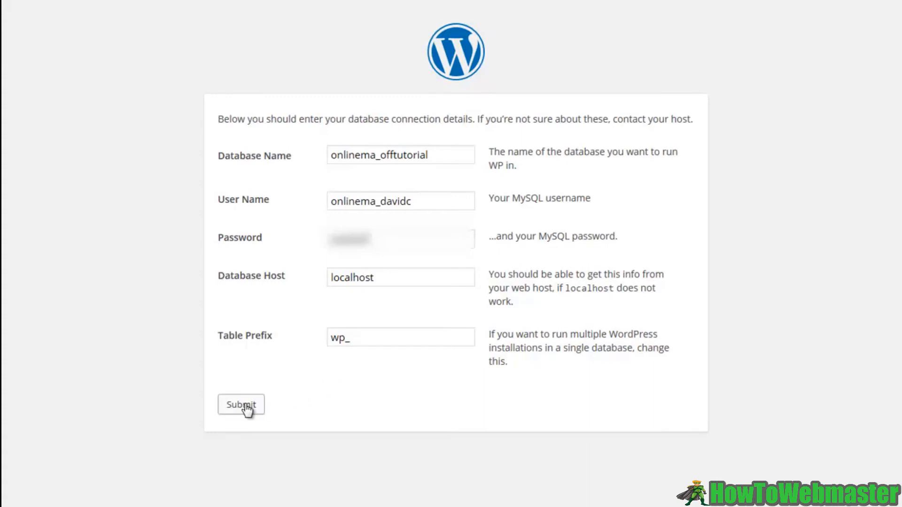
click(241, 404)
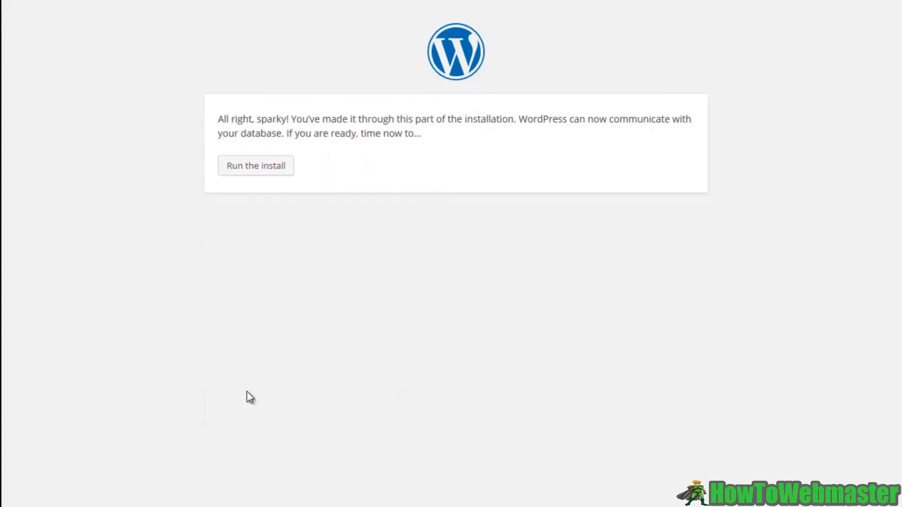
mouse_move(255, 165)
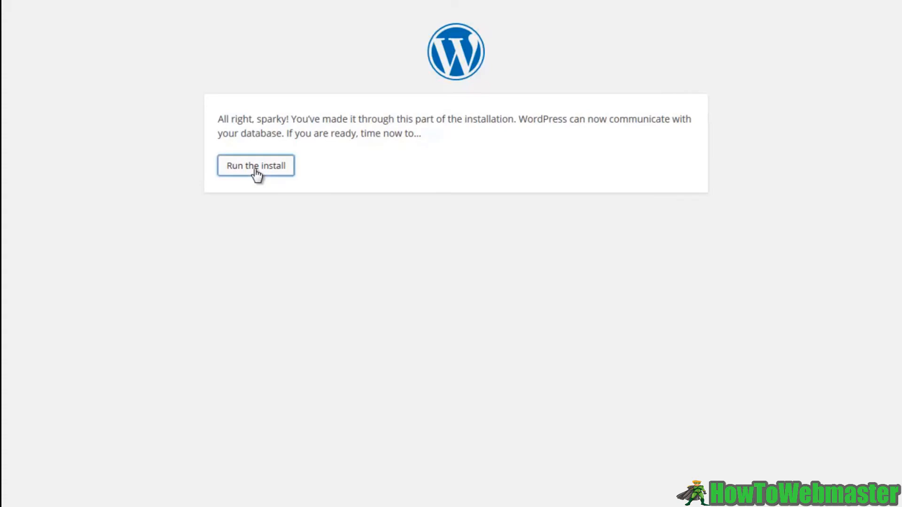
Run the install and set the site title to Online Marketing Tutorial Videos
click(255, 165)
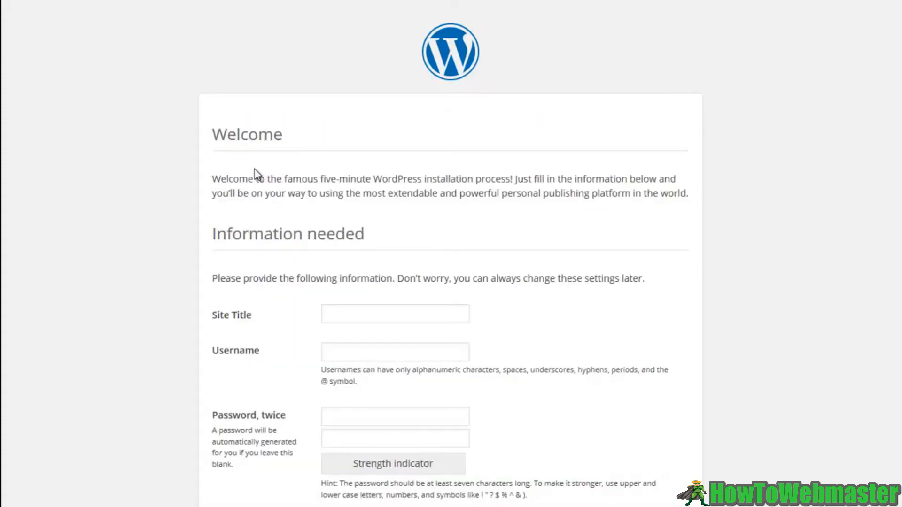
scroll(down, 3)
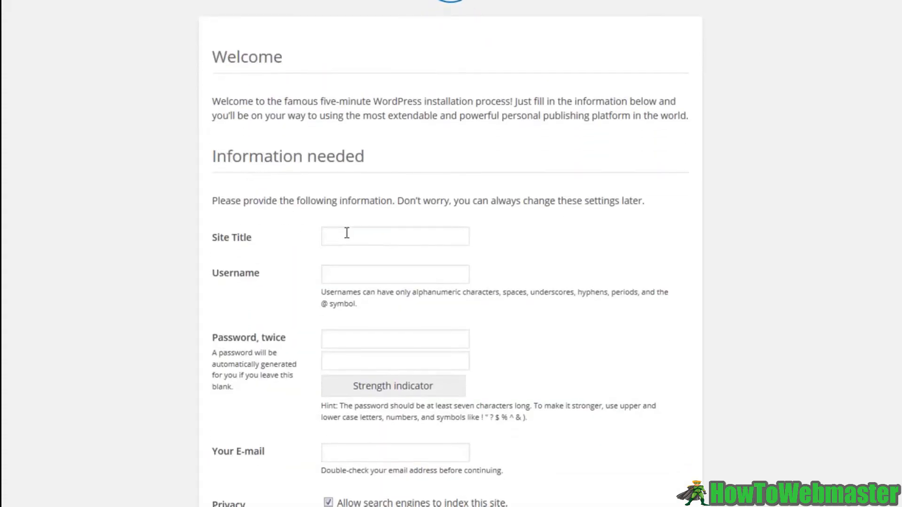
click(395, 235)
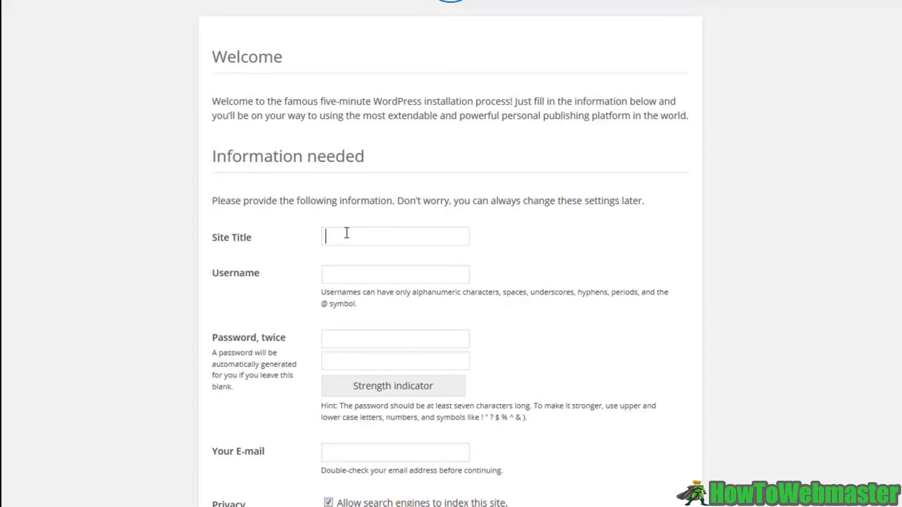
text(Online Mar)
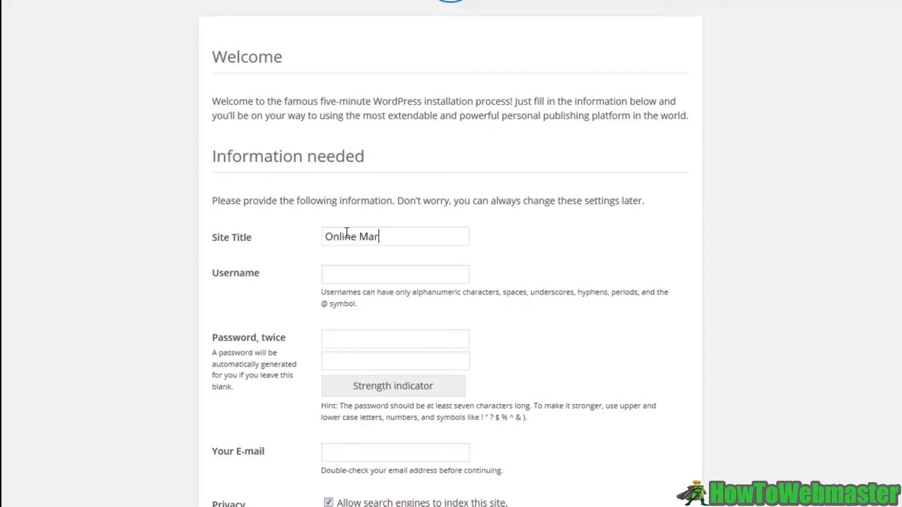
text(keting Tuto)
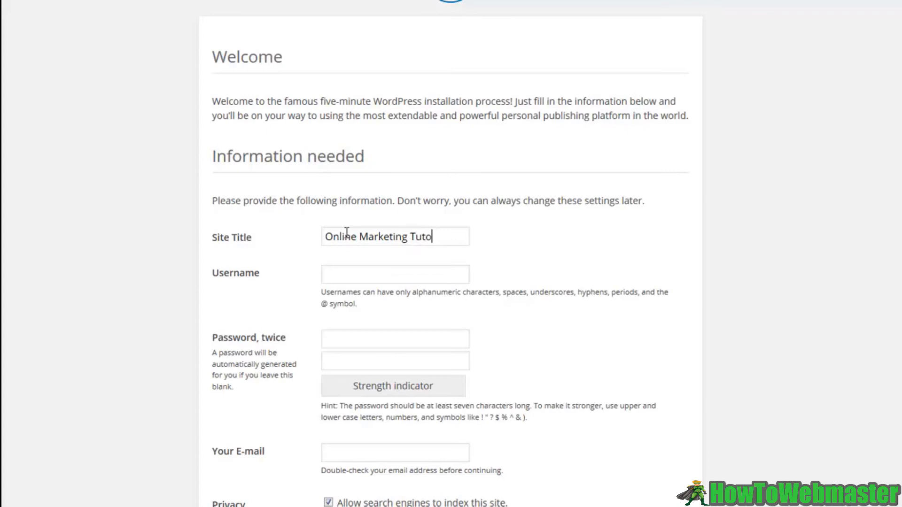
text(rial Videso)
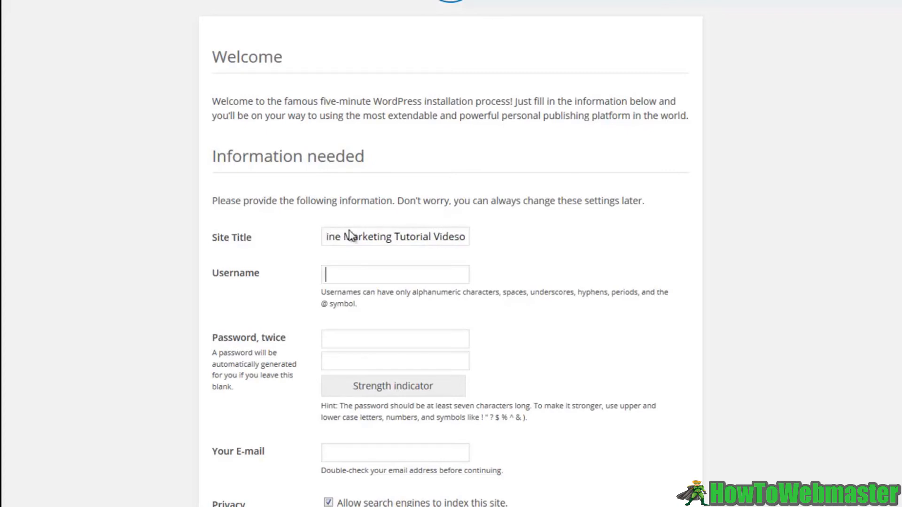
double_click(463, 236)
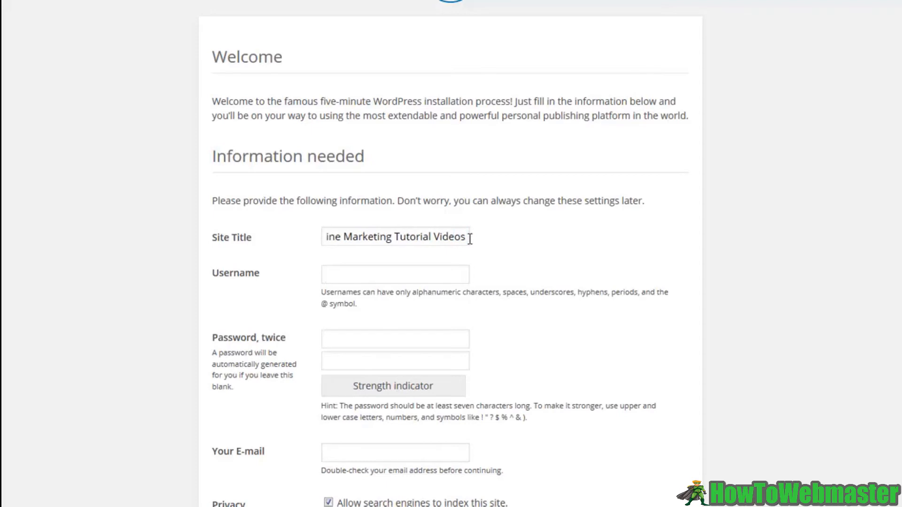
click(395, 273)
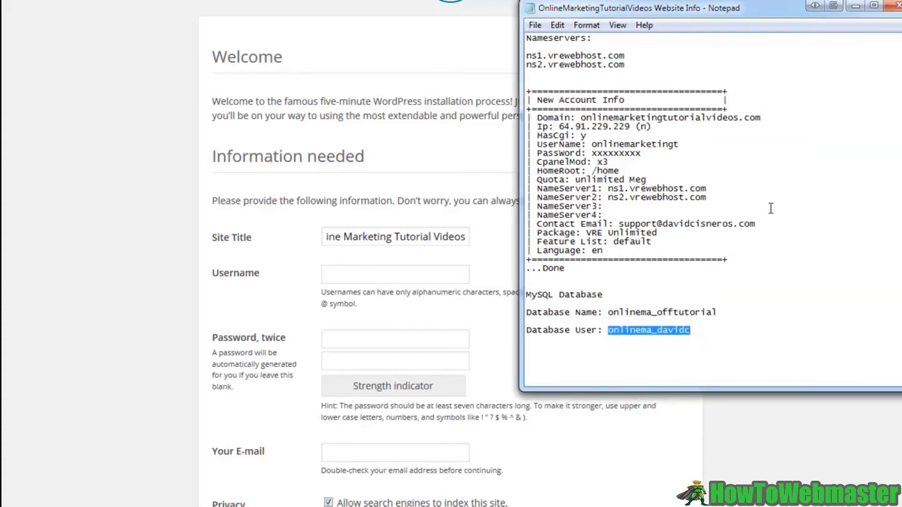
Add a 'Wordpress User Details:' heading with blank 'Username:' and 'Password:' lines to the hosting notes
click(695, 330)
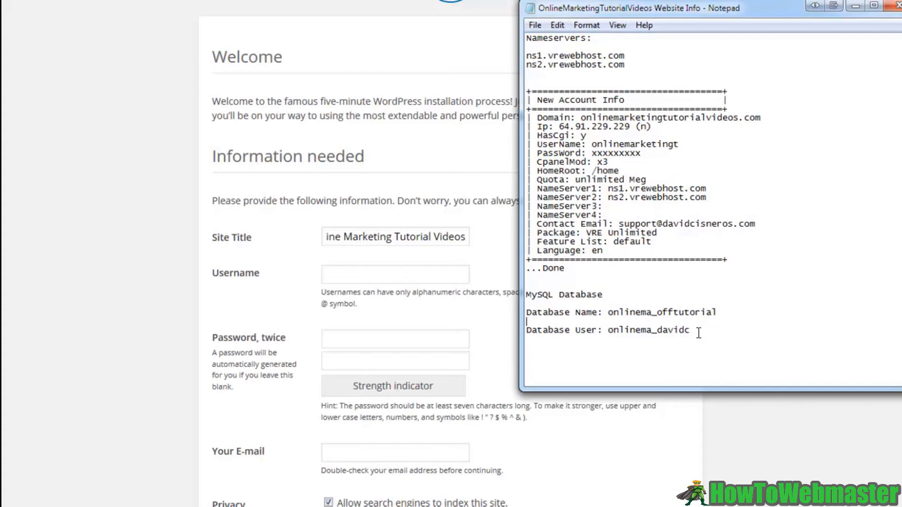
key(Return)
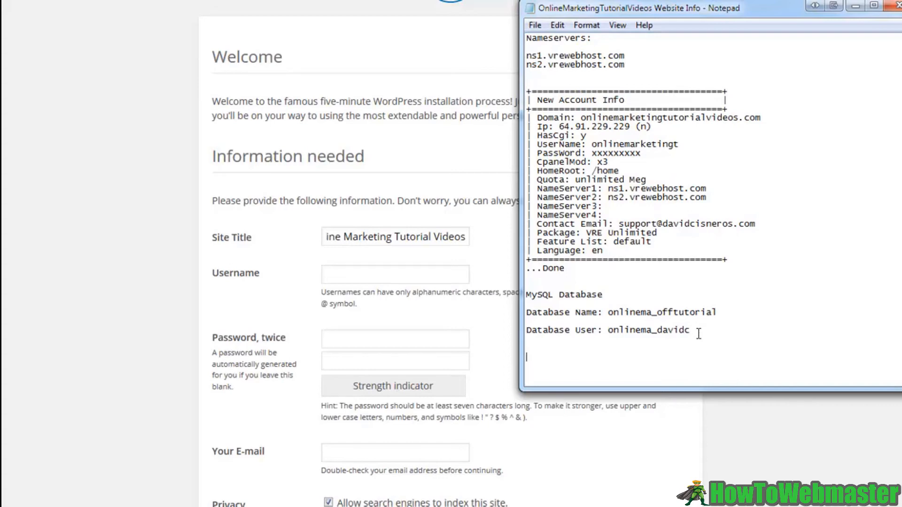
text(wordpr)
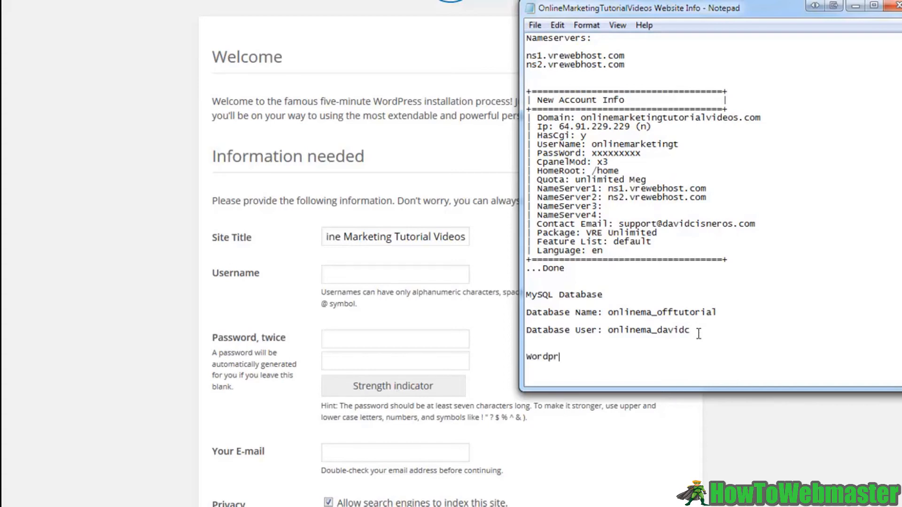
text(ess User)
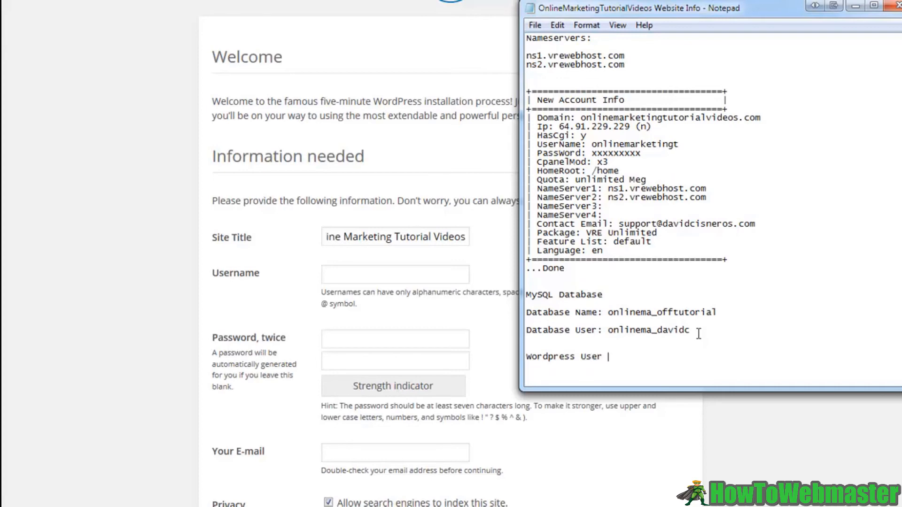
text(Details)
text(Usernam)
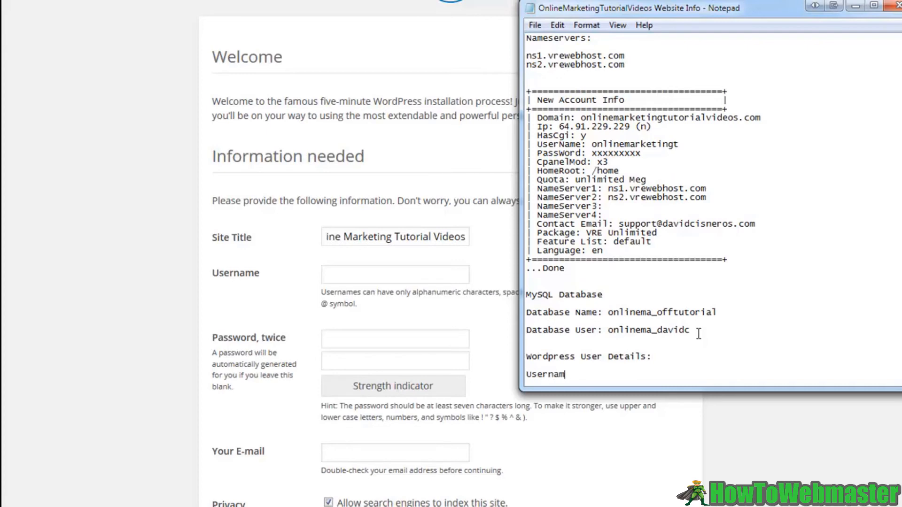
text(:)
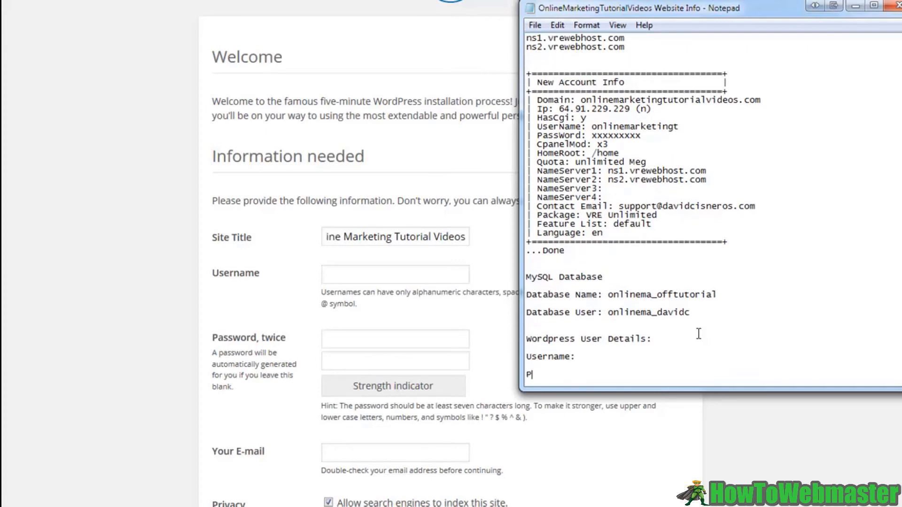
text(assword:)
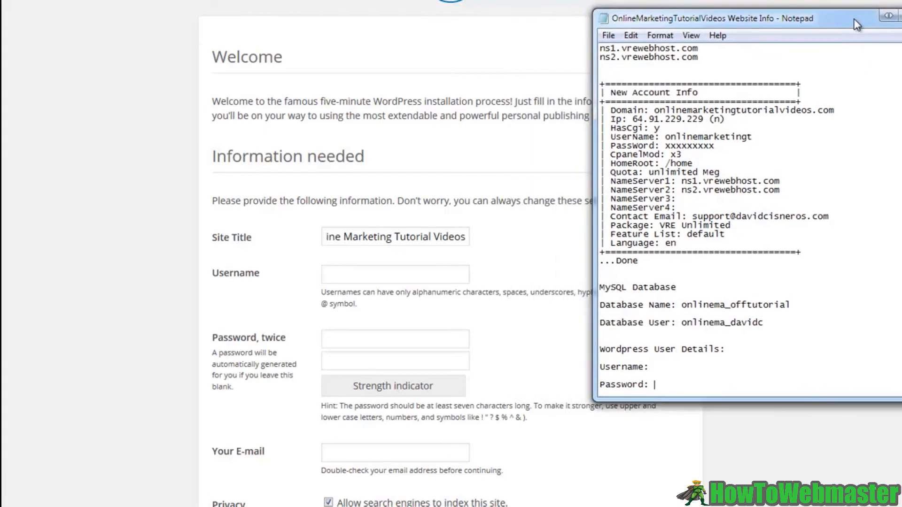
click(394, 274)
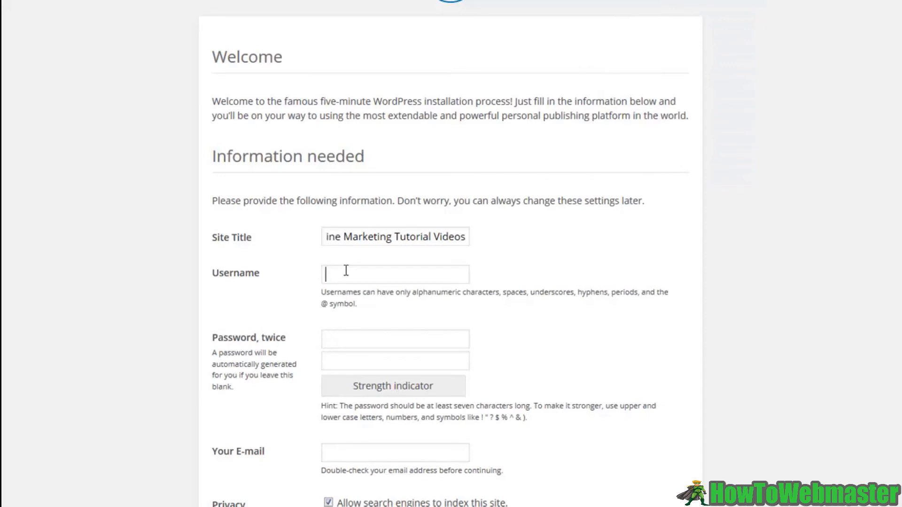
Enter wp-admin as the administrator username and the matching password in both fields, rated Very weak
text(wp-admin)
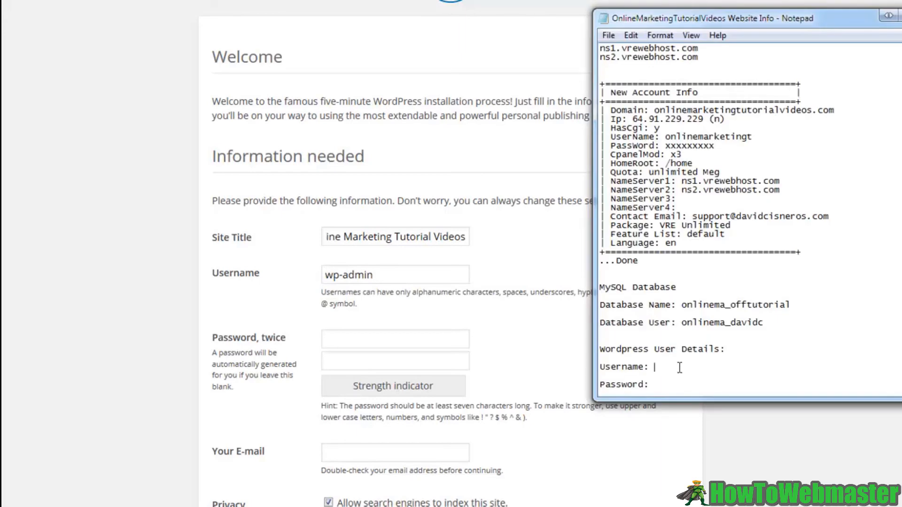
text(wp-admin)
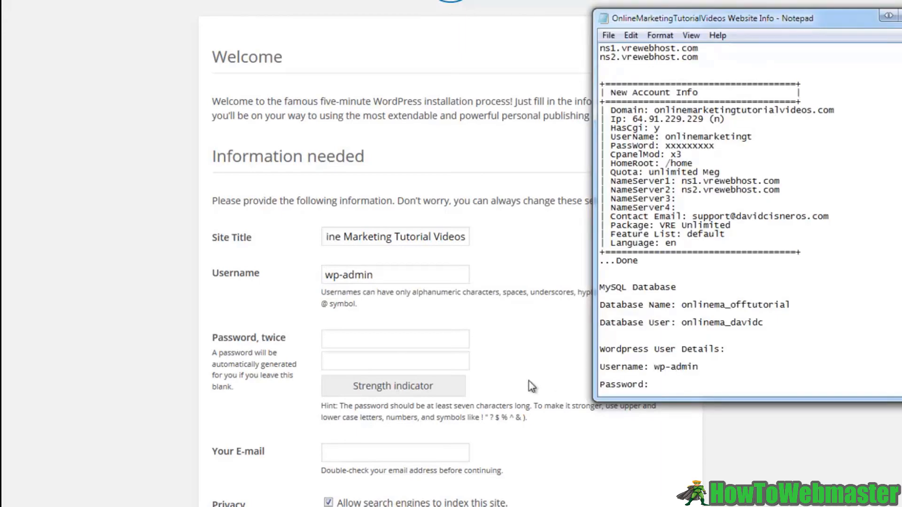
click(395, 339)
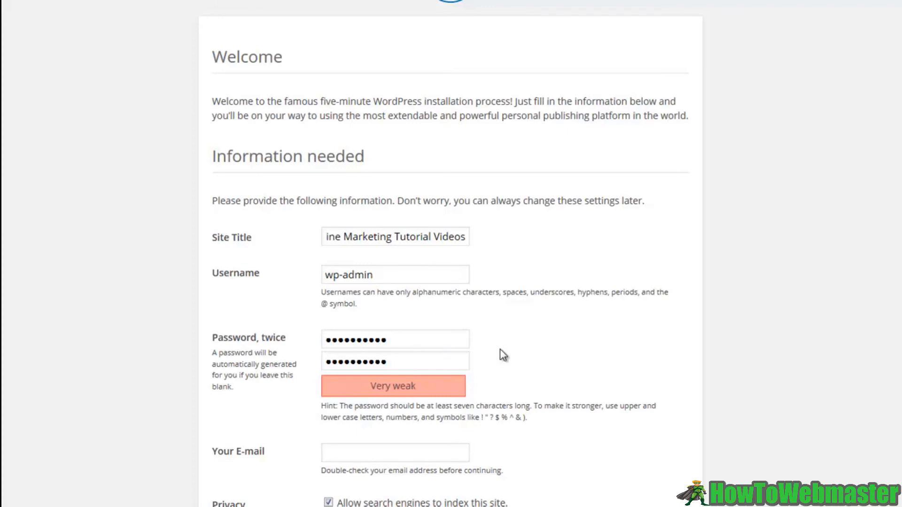
Fill the contact email from the saved suggestion, keep search indexing allowed, and run Install WordPress to the Success page
scroll(down, 3)
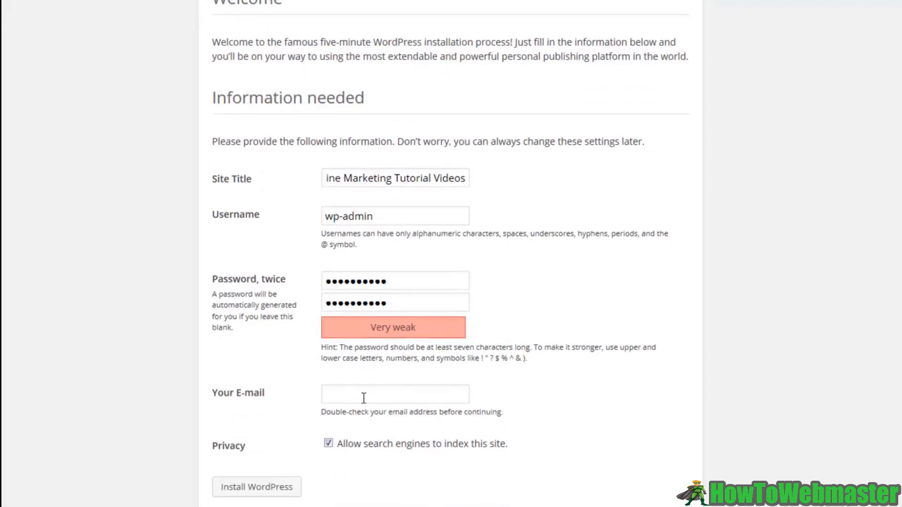
text(suppo)
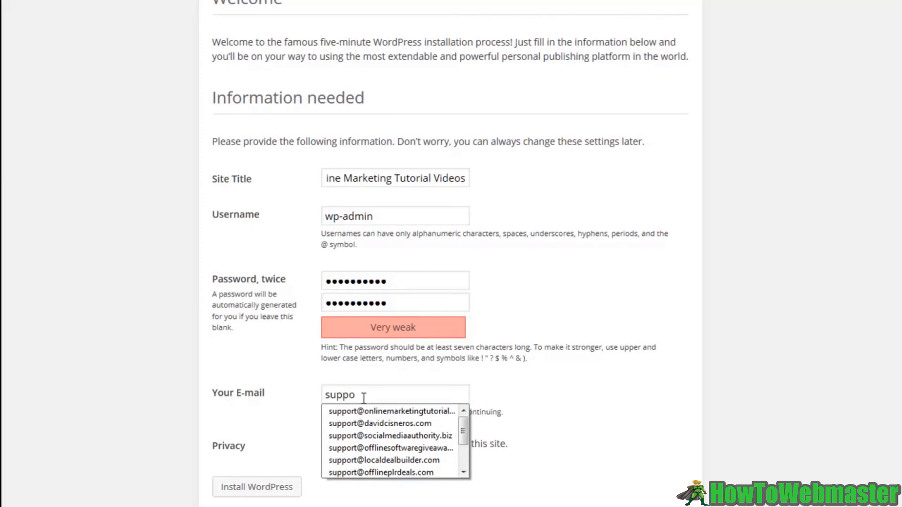
click(393, 412)
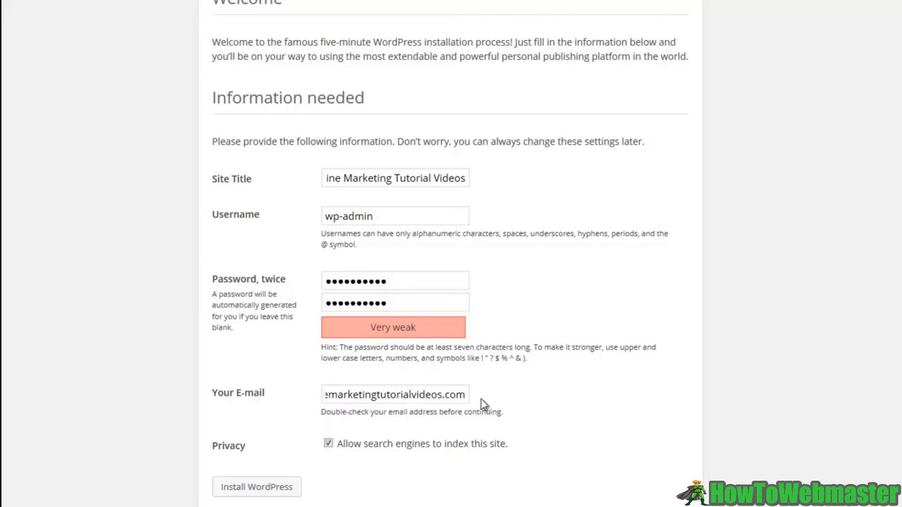
mouse_move(337, 463)
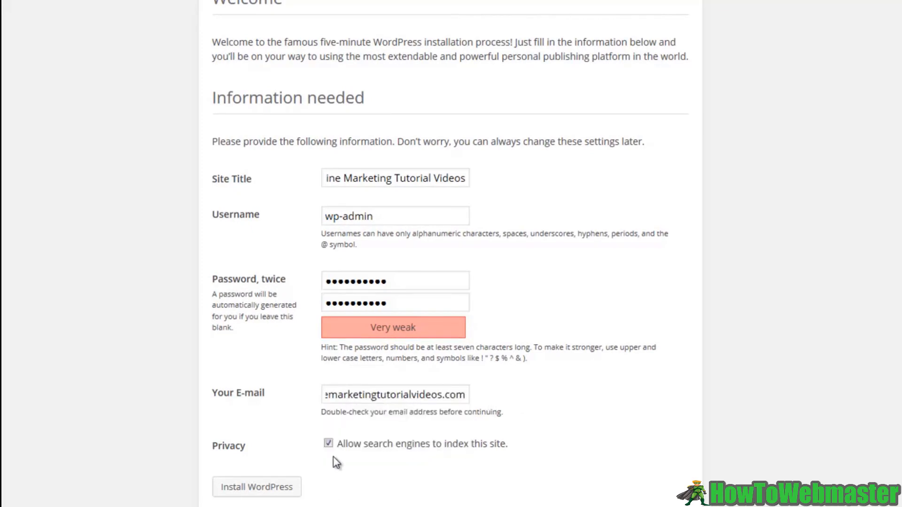
mouse_move(498, 453)
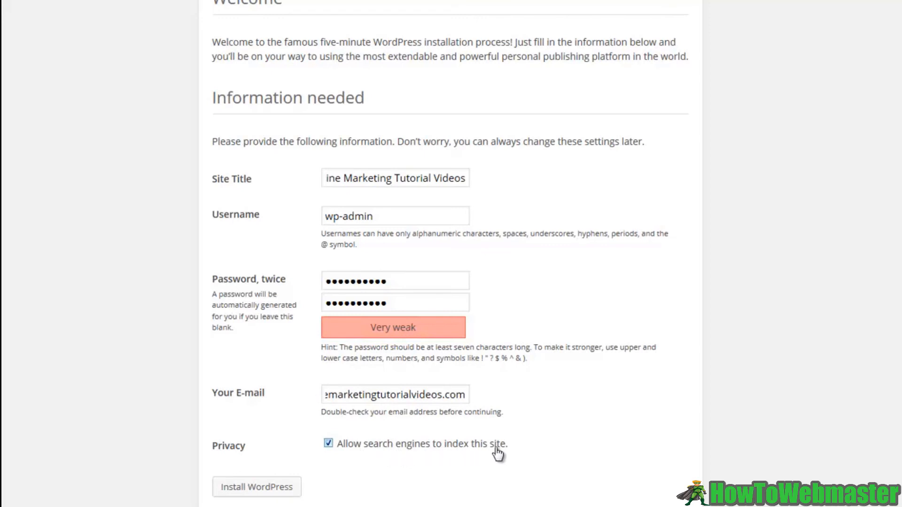
mouse_move(271, 494)
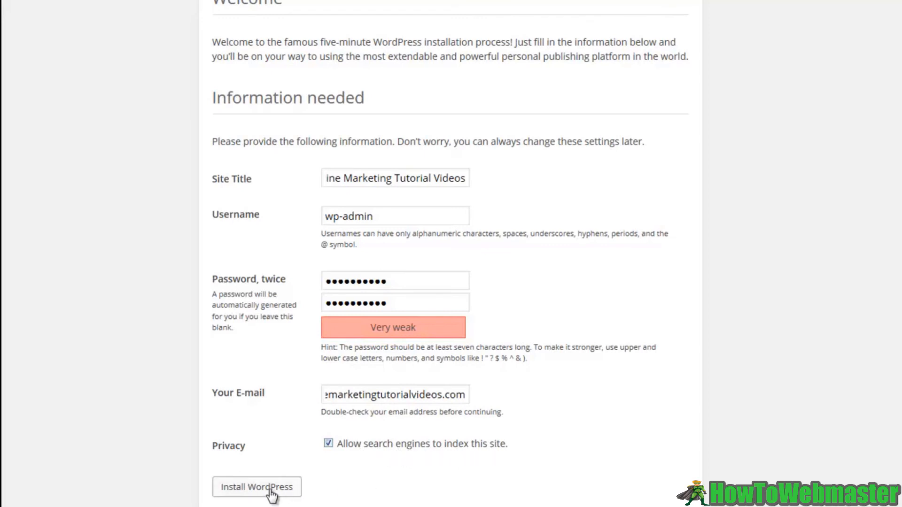
click(256, 488)
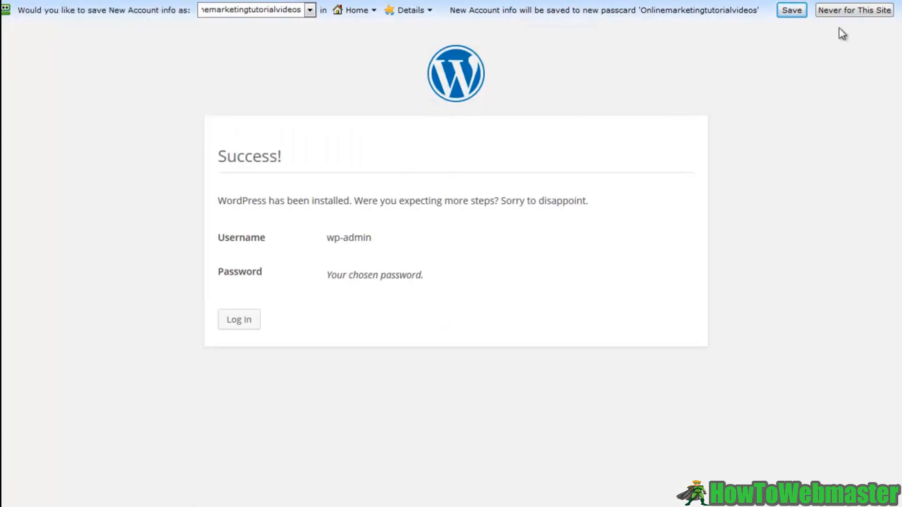
Decline the RoboForm offer with 'Never for This Site', leaving the Success page confirming wp-admin
click(854, 10)
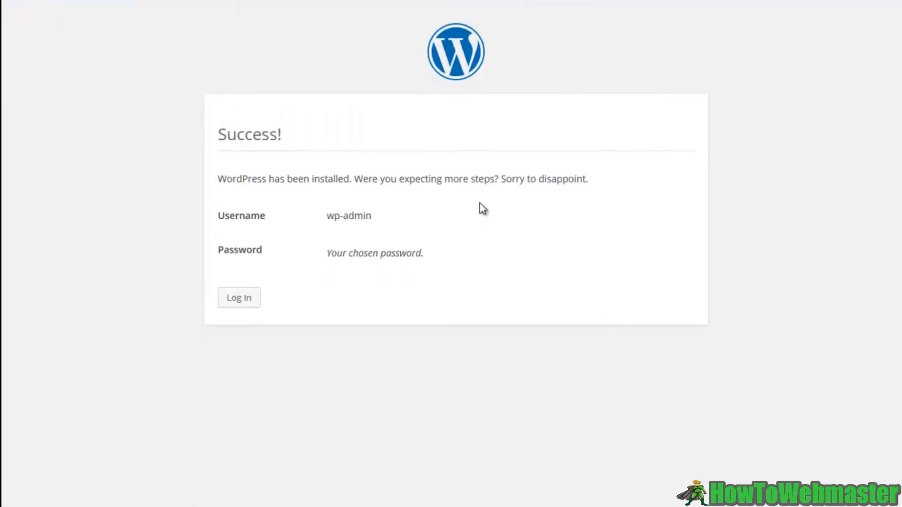
mouse_move(530, 177)
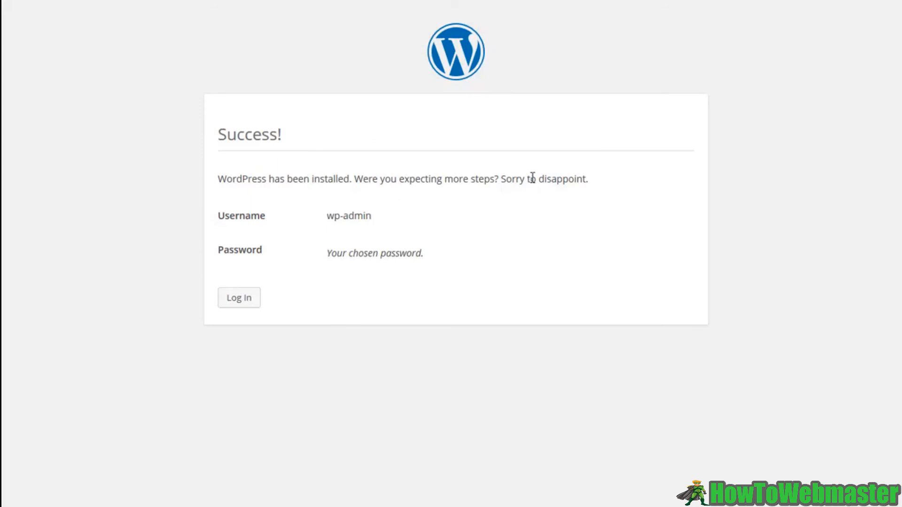
mouse_move(500, 183)
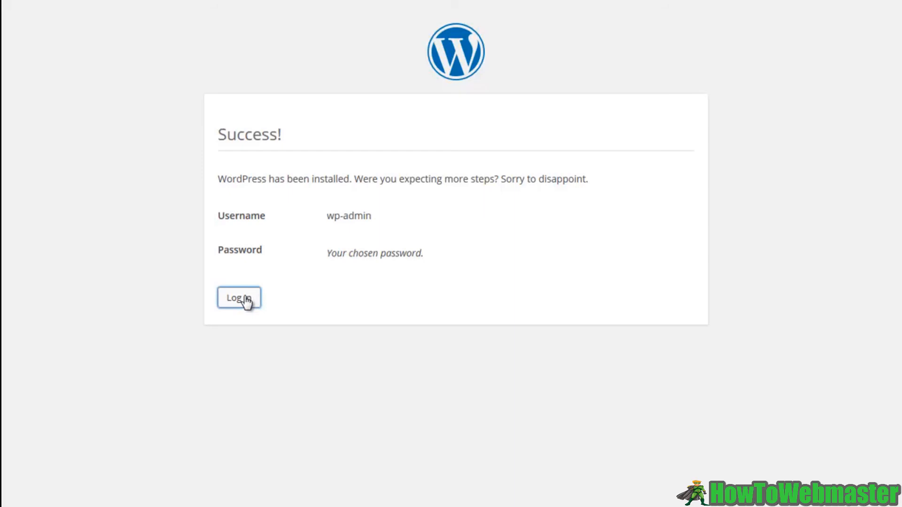
Sign in as wp-admin with the chosen password and land on the WordPress Dashboard
click(238, 298)
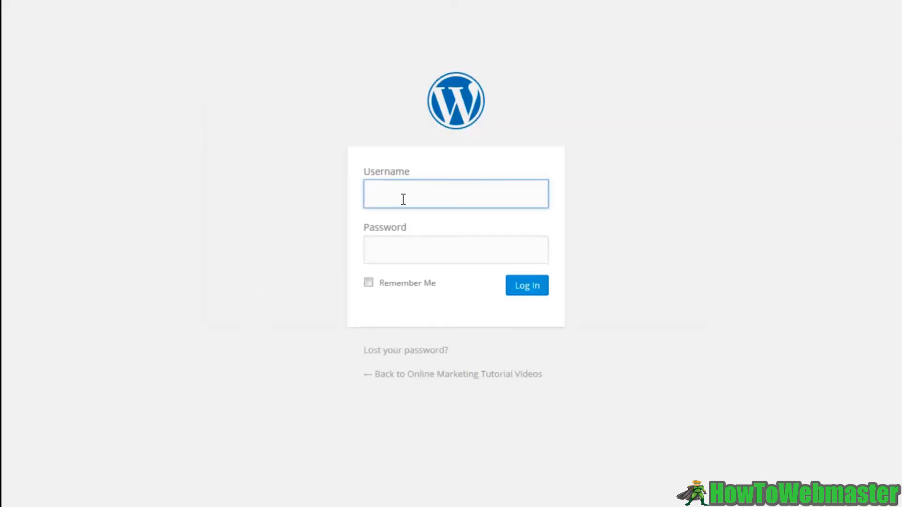
text(wp-admin)
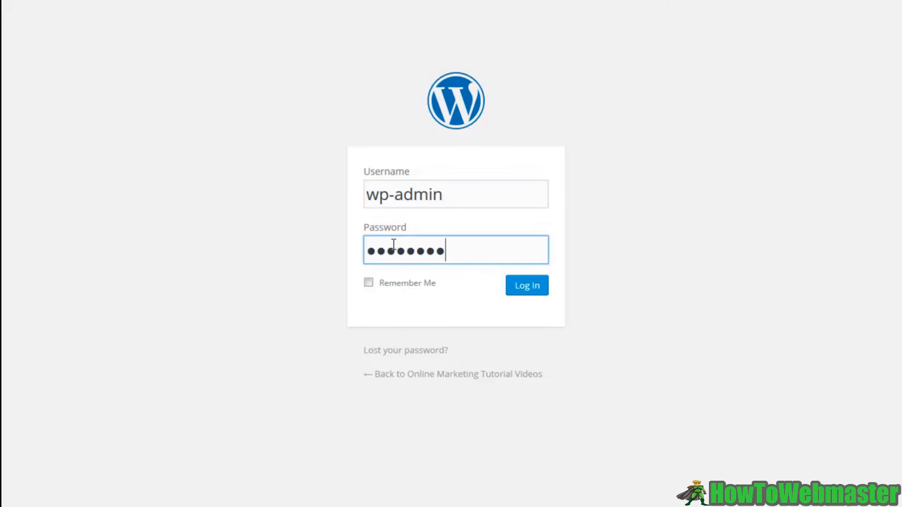
text(••)
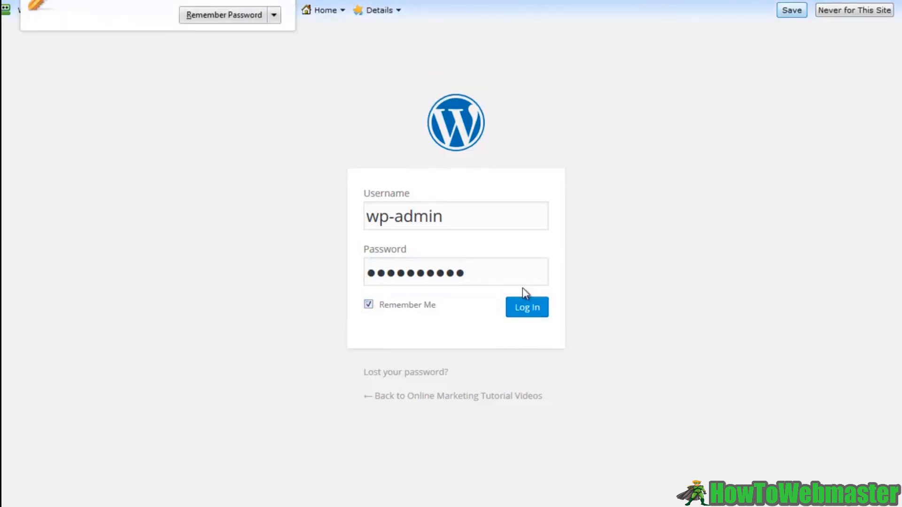
click(525, 306)
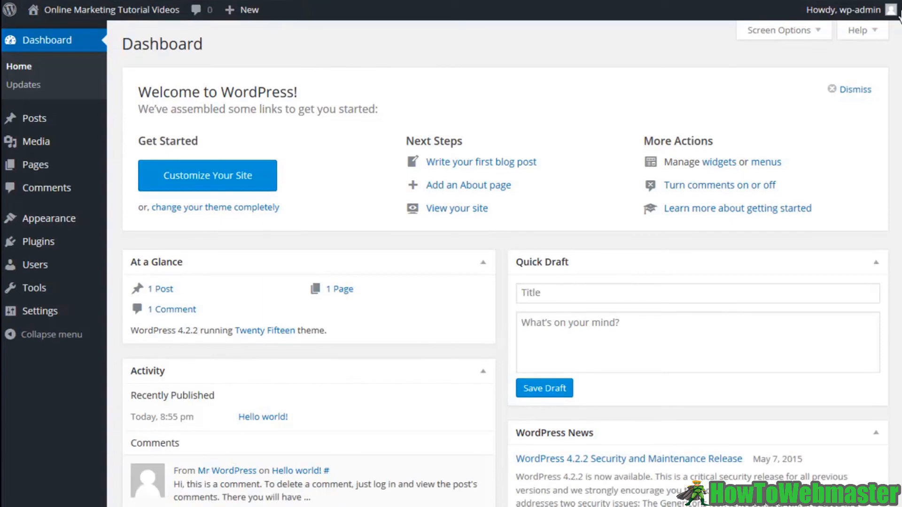
Open the live site 'Online Marketing Tutorial Videos' in a new tab showing the Hello world! post
right_click(111, 9)
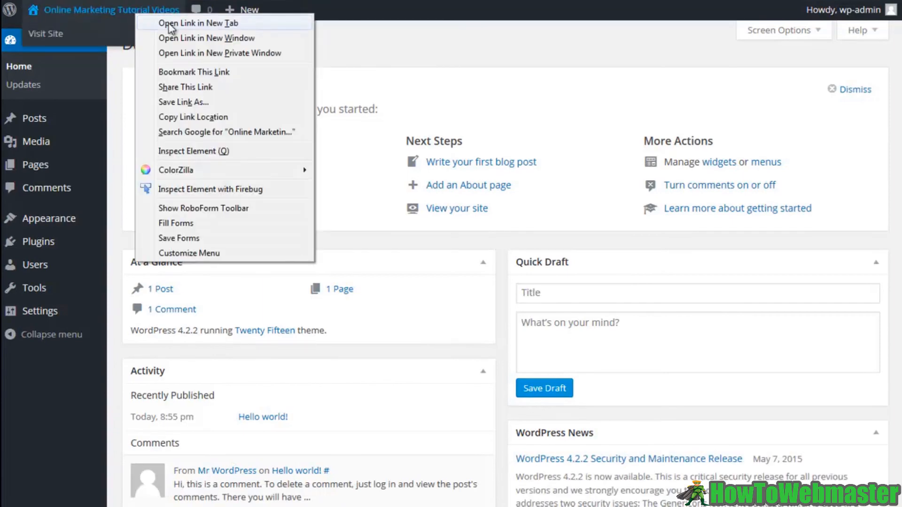
click(199, 22)
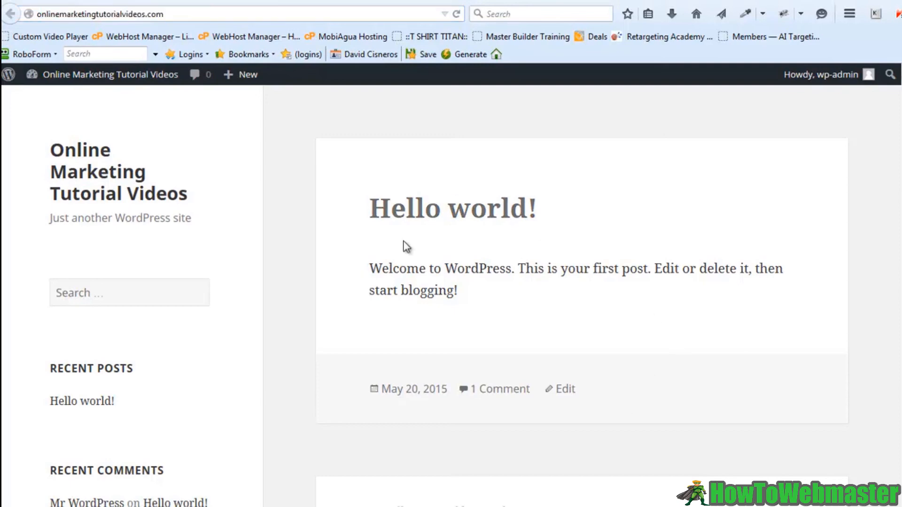
mouse_move(524, 288)
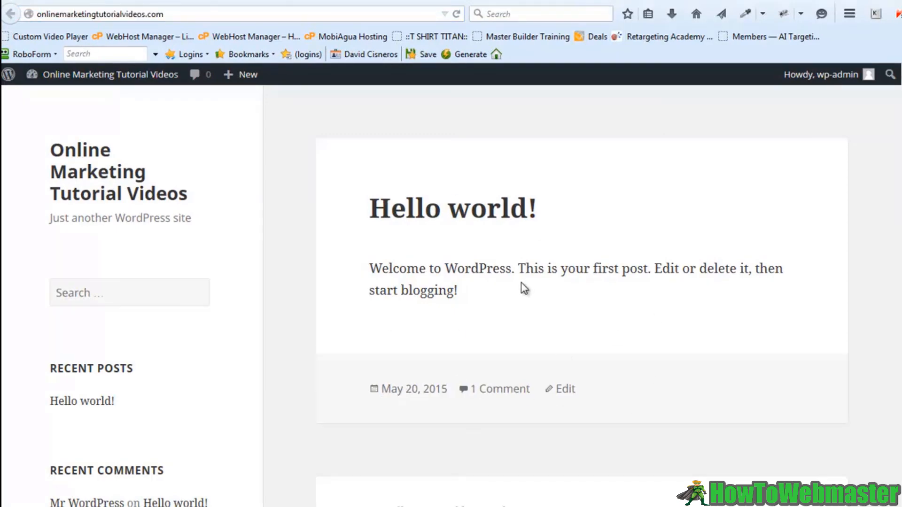
mouse_move(523, 289)
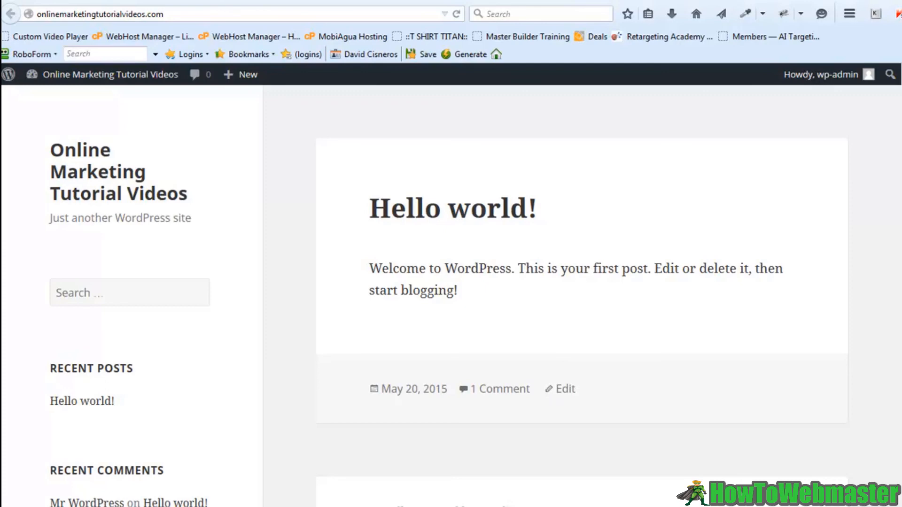
scroll(down, 3)
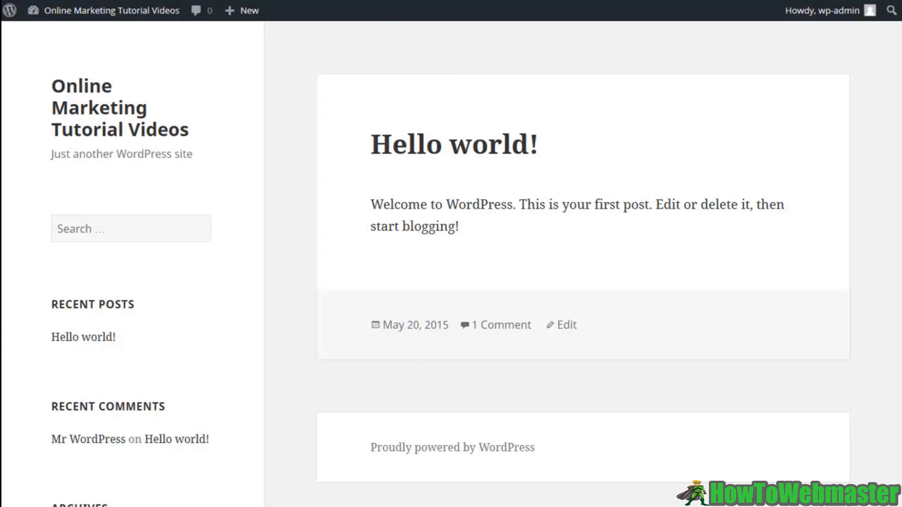
mouse_move(726, 197)
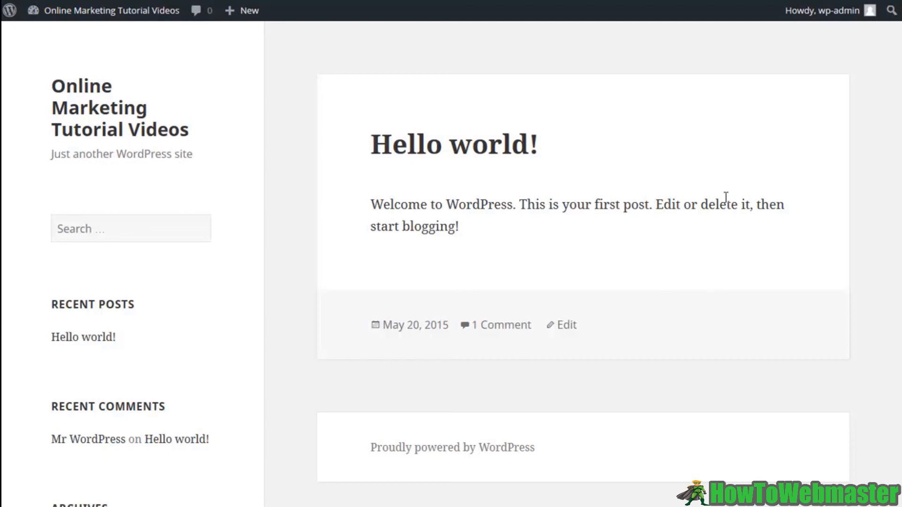
mouse_move(654, 319)
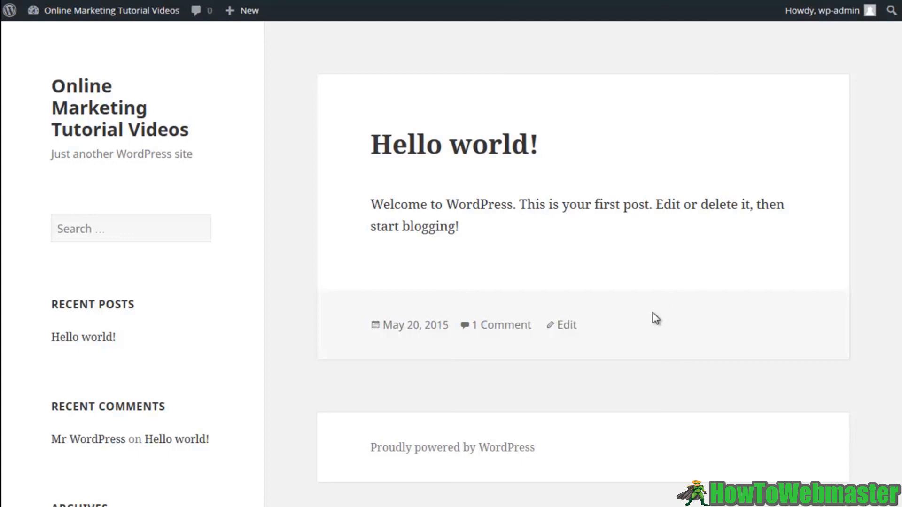
mouse_move(695, 305)
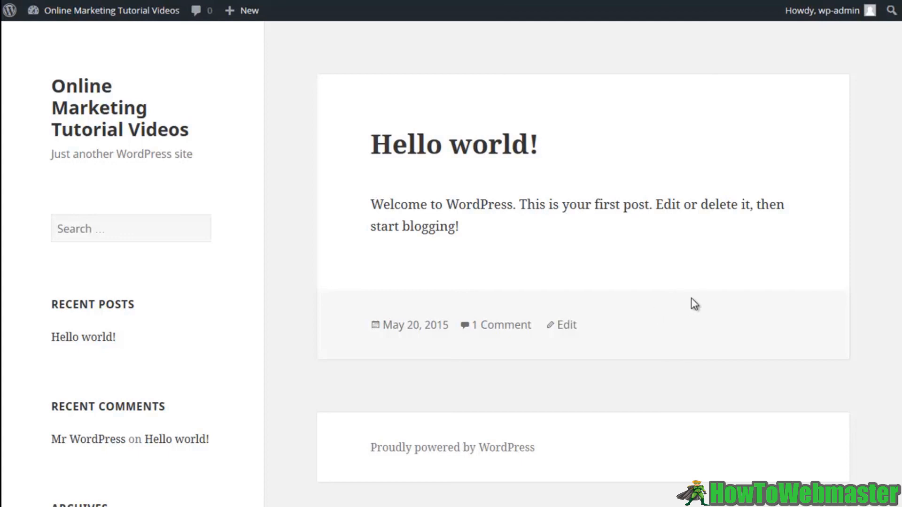